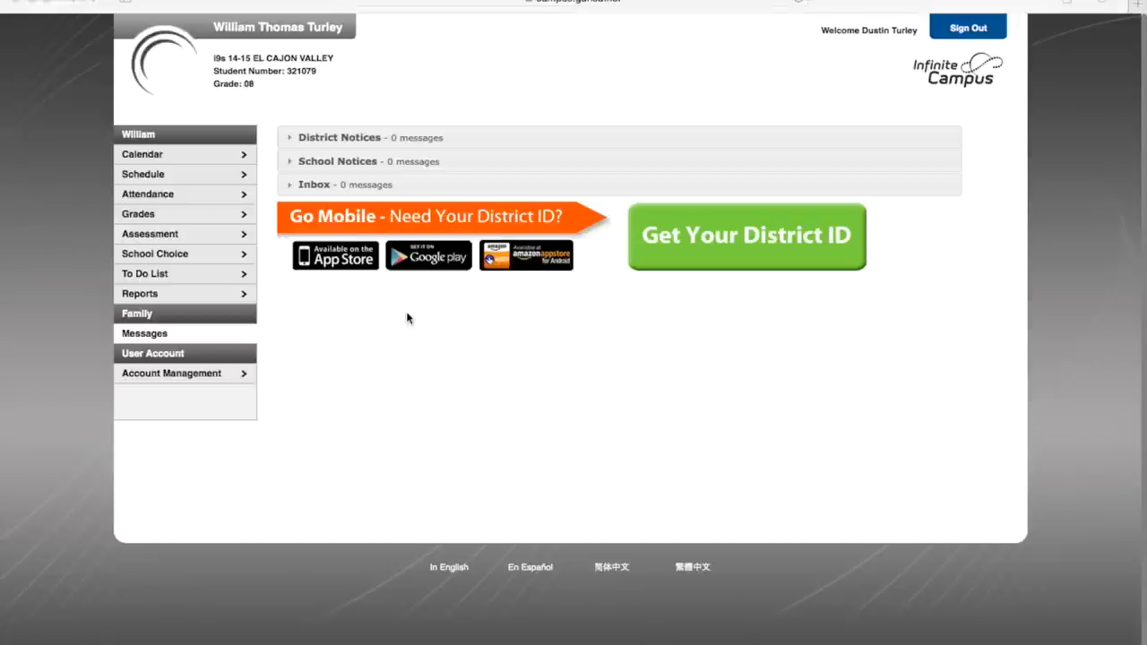
mouse_move(498, 215)
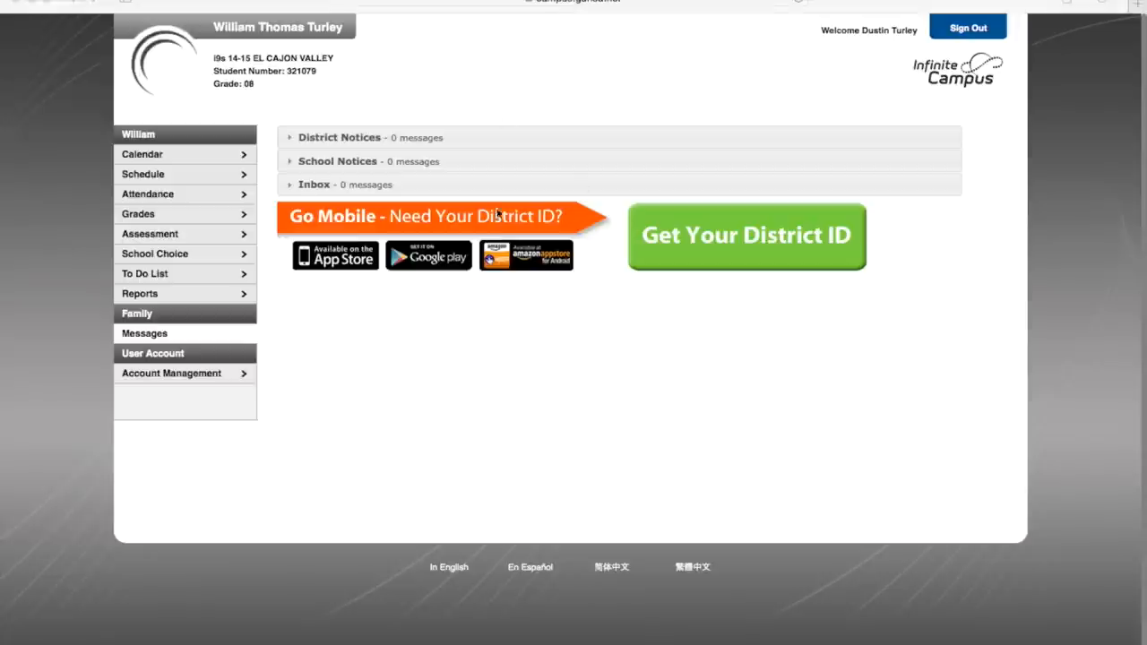
mouse_move(320, 359)
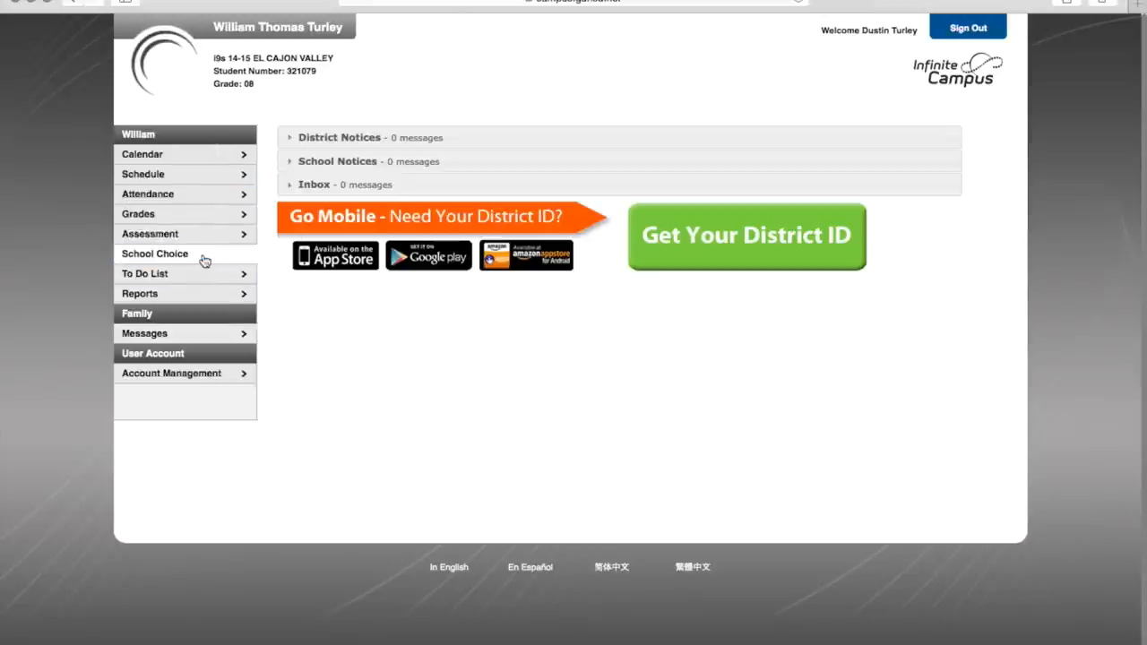
Show the School Choice Applications page with the Open Enrollment and School Choice program list.
click(154, 254)
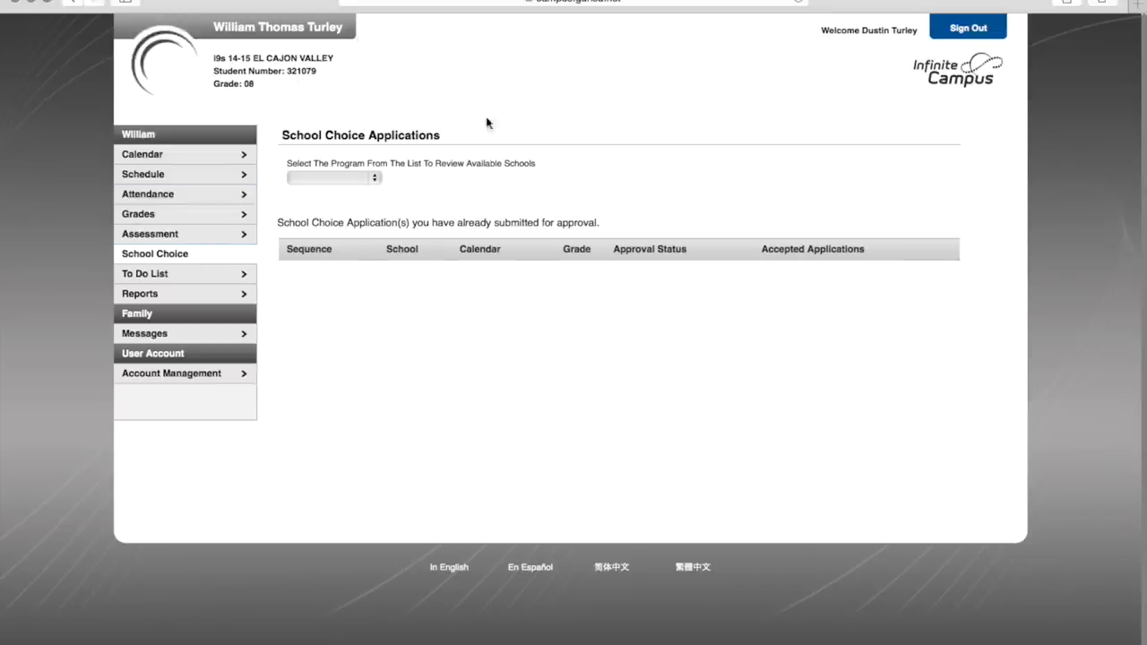
mouse_move(452, 143)
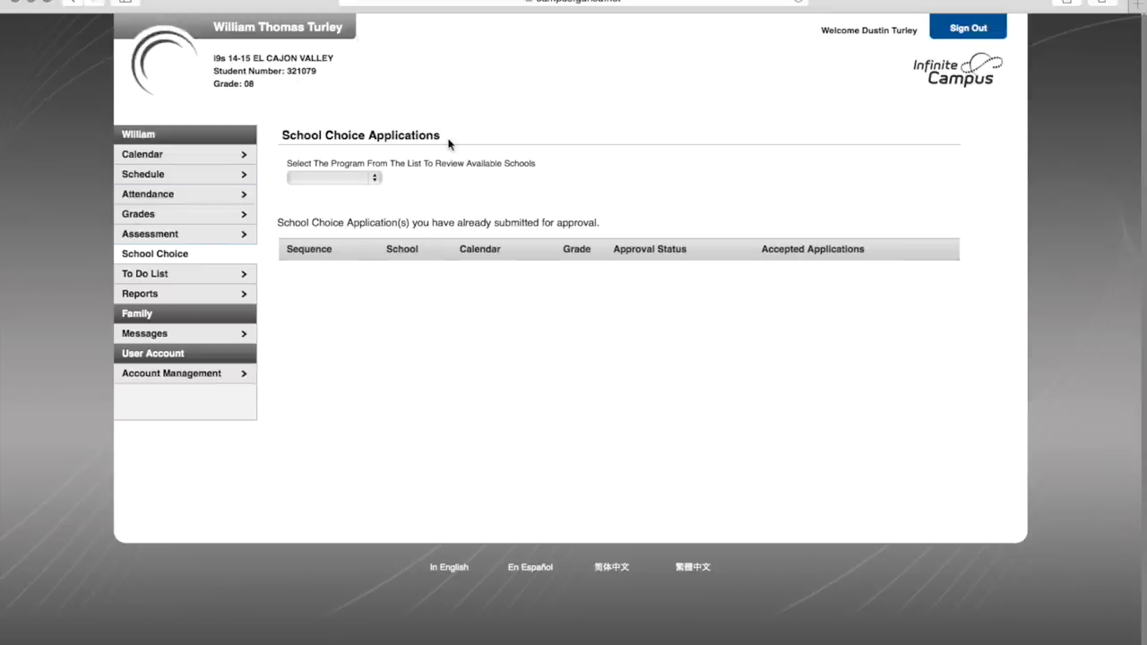
mouse_move(620, 404)
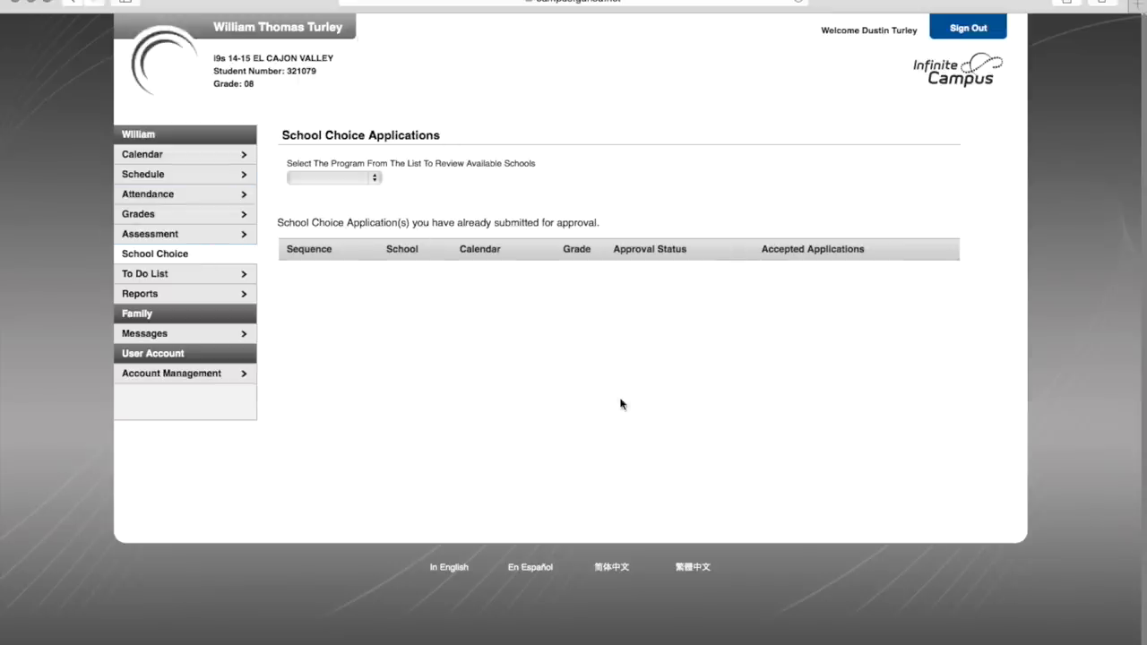
mouse_move(518, 380)
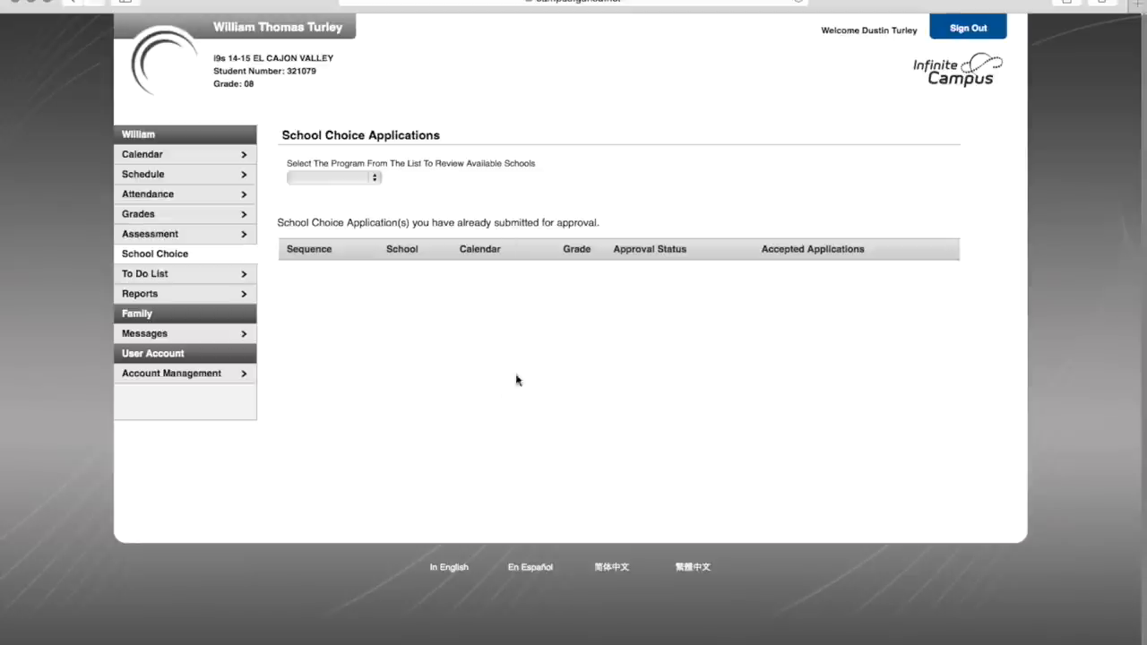
mouse_move(387, 194)
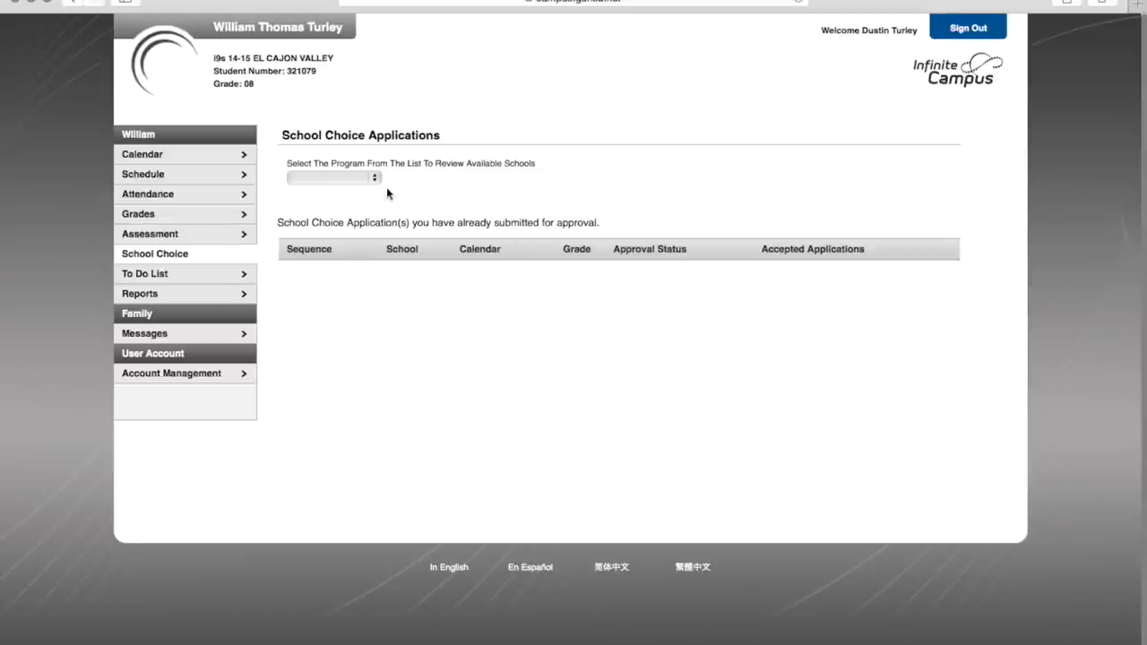
mouse_move(367, 207)
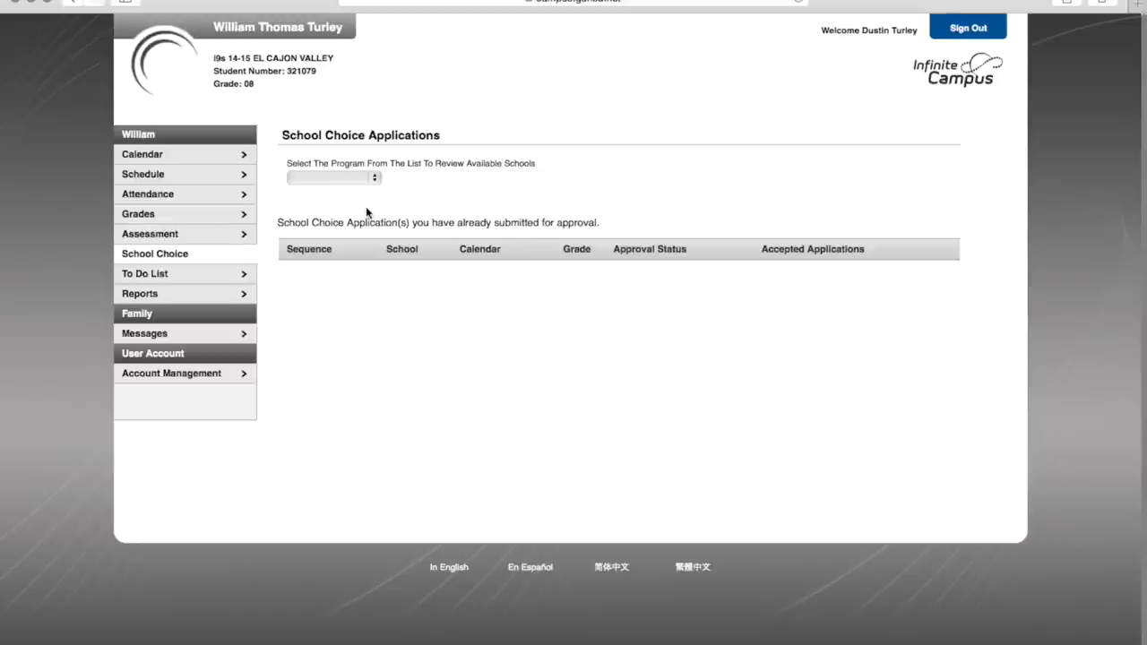
mouse_move(807, 272)
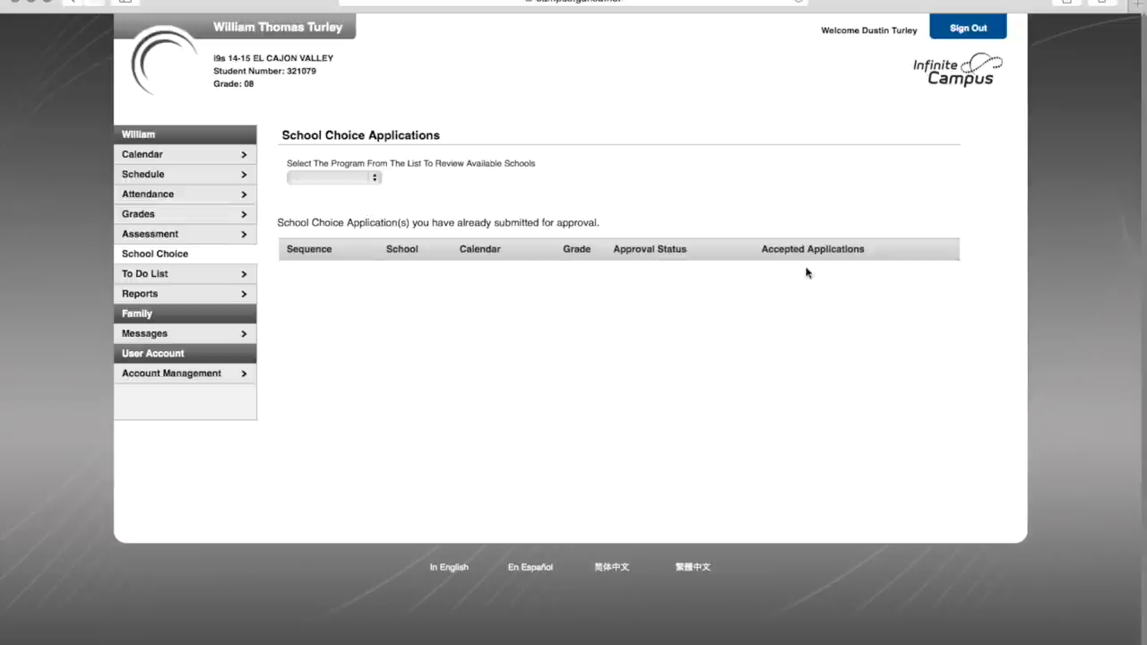
click(330, 177)
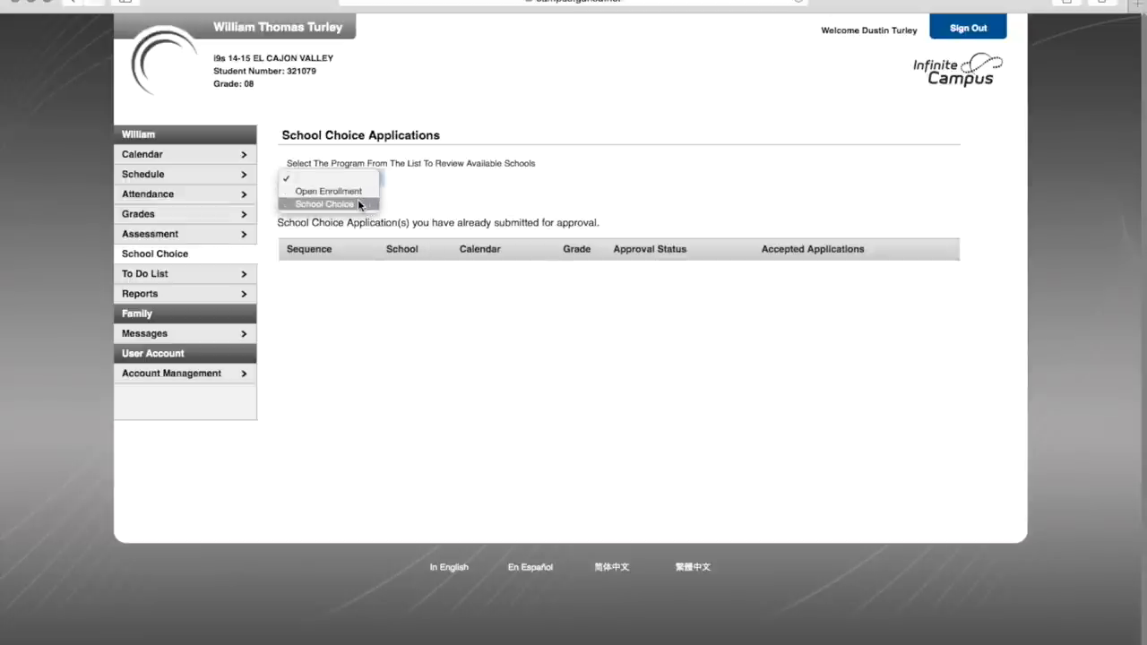
Submit a School Choice application for Granite Hills as 1st choice.
click(330, 204)
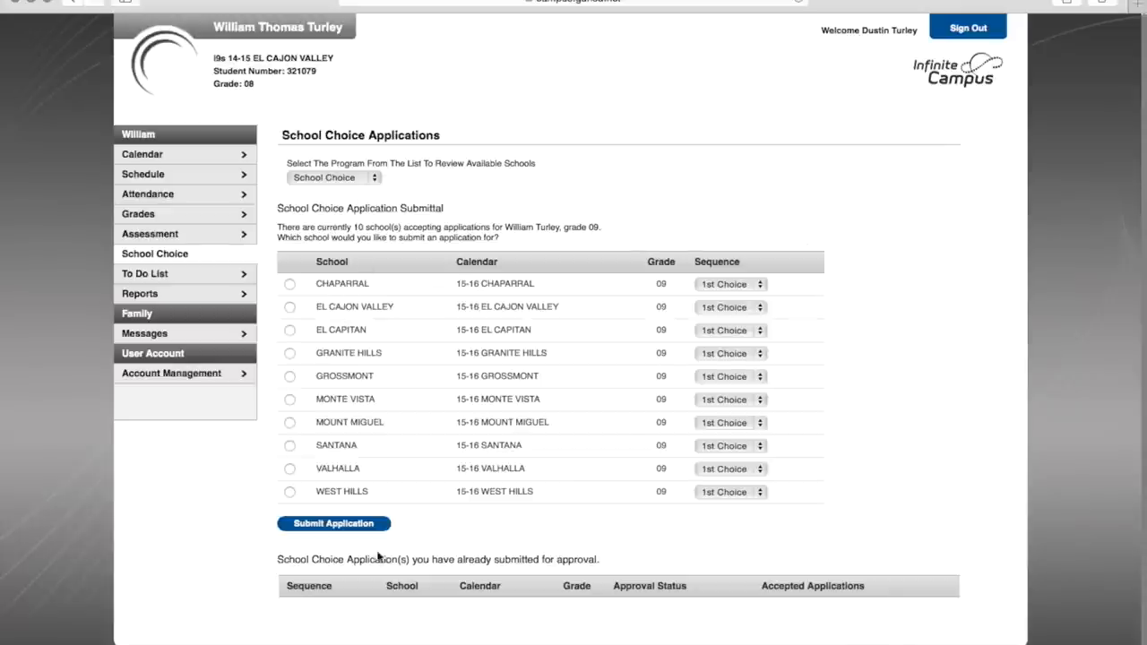
scroll(down, 3)
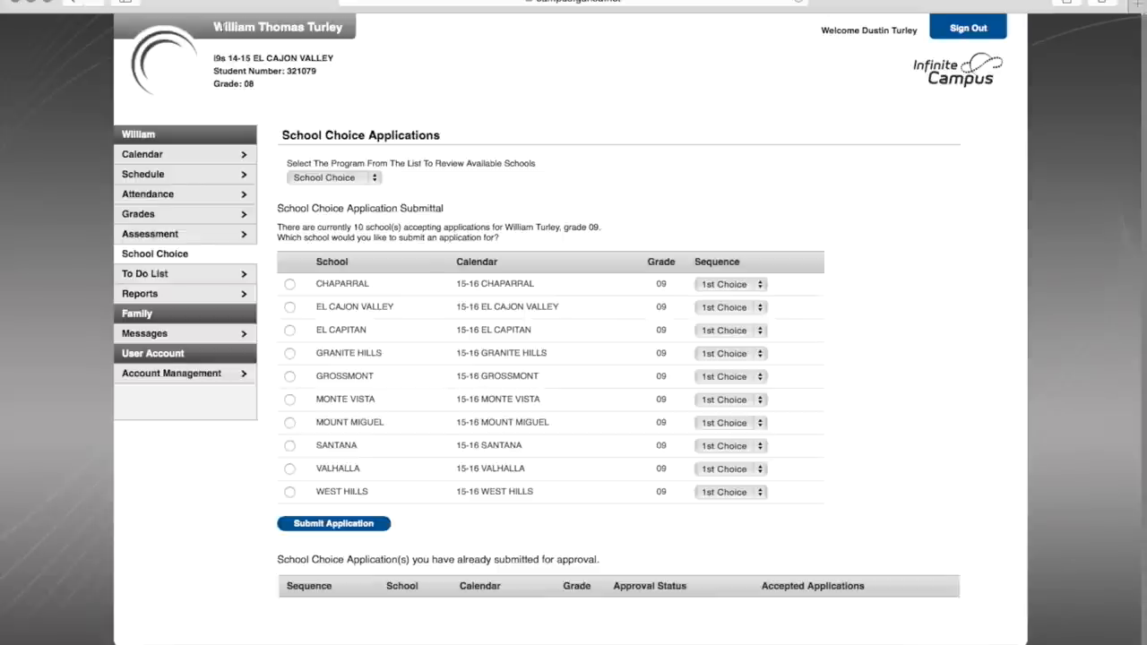
mouse_move(346, 353)
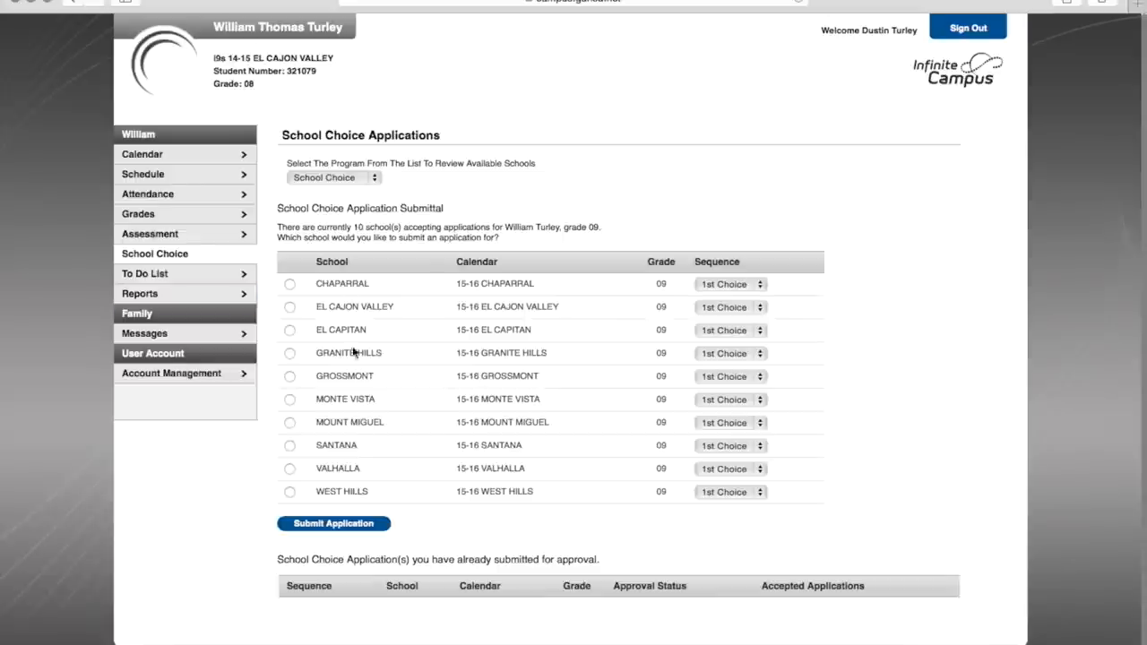
mouse_move(672, 405)
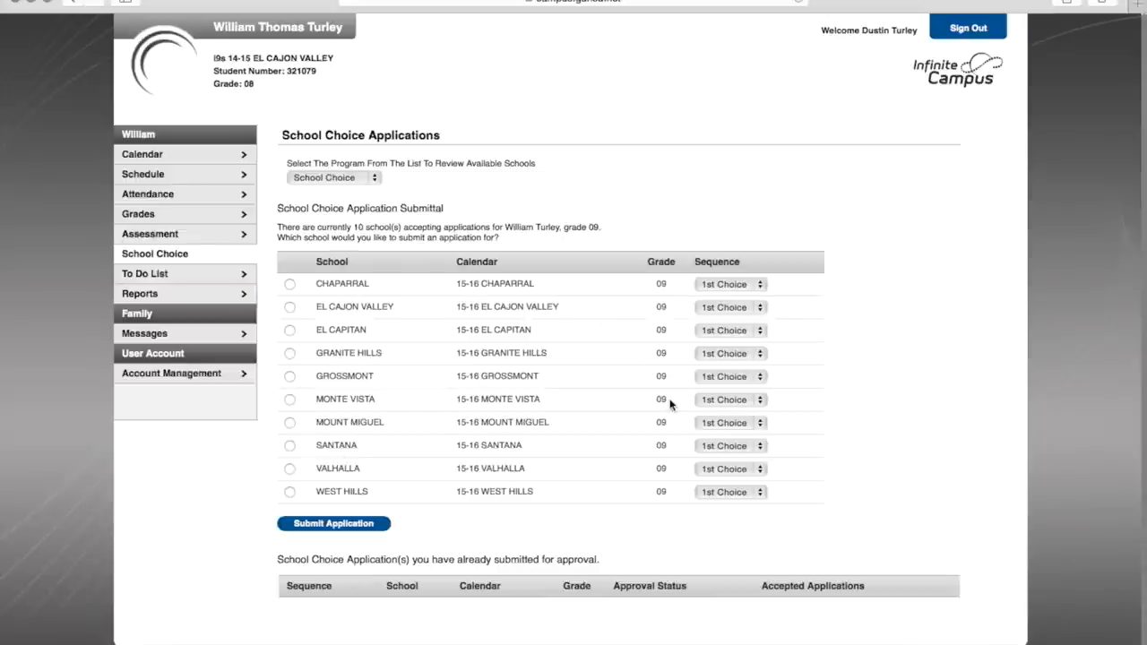
mouse_move(491, 462)
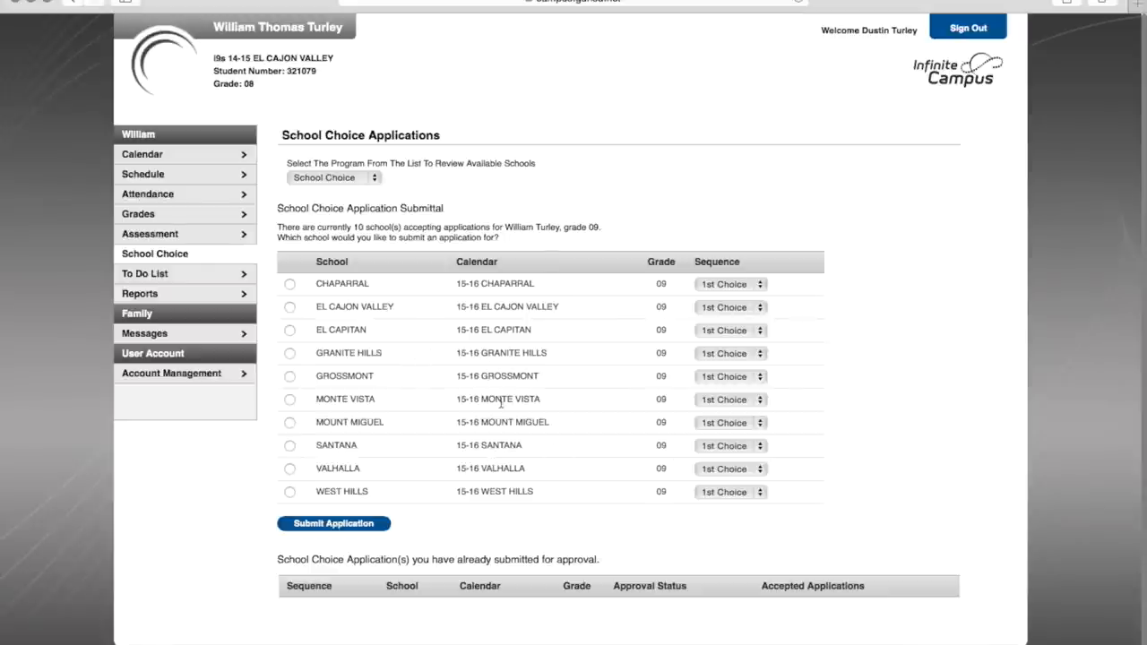
mouse_move(292, 350)
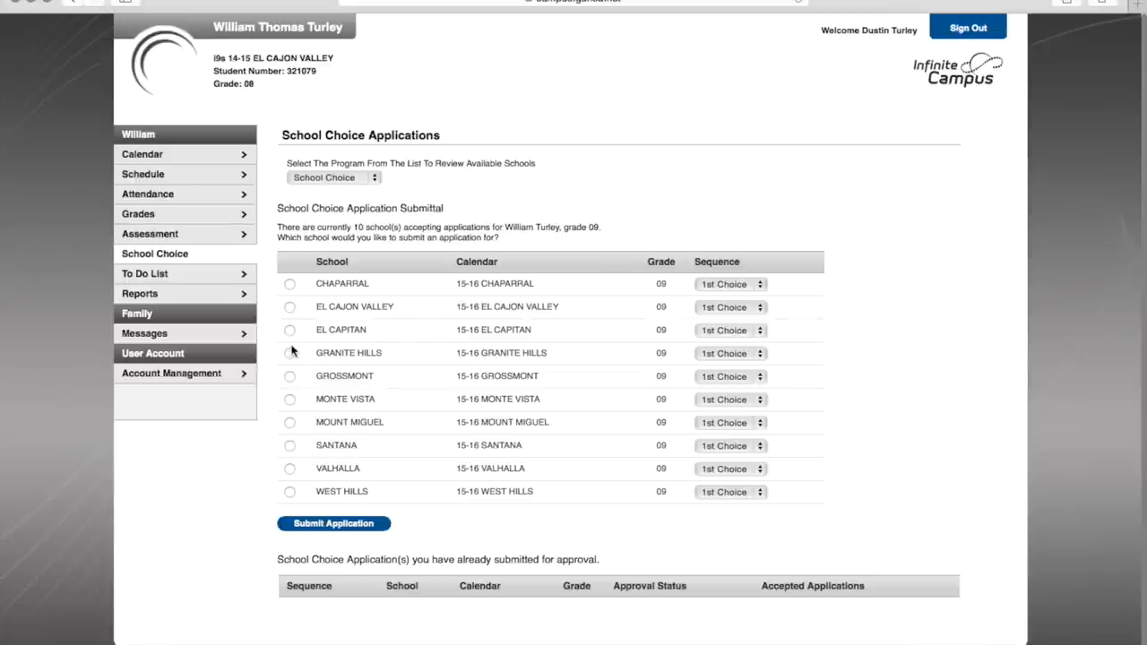
click(291, 351)
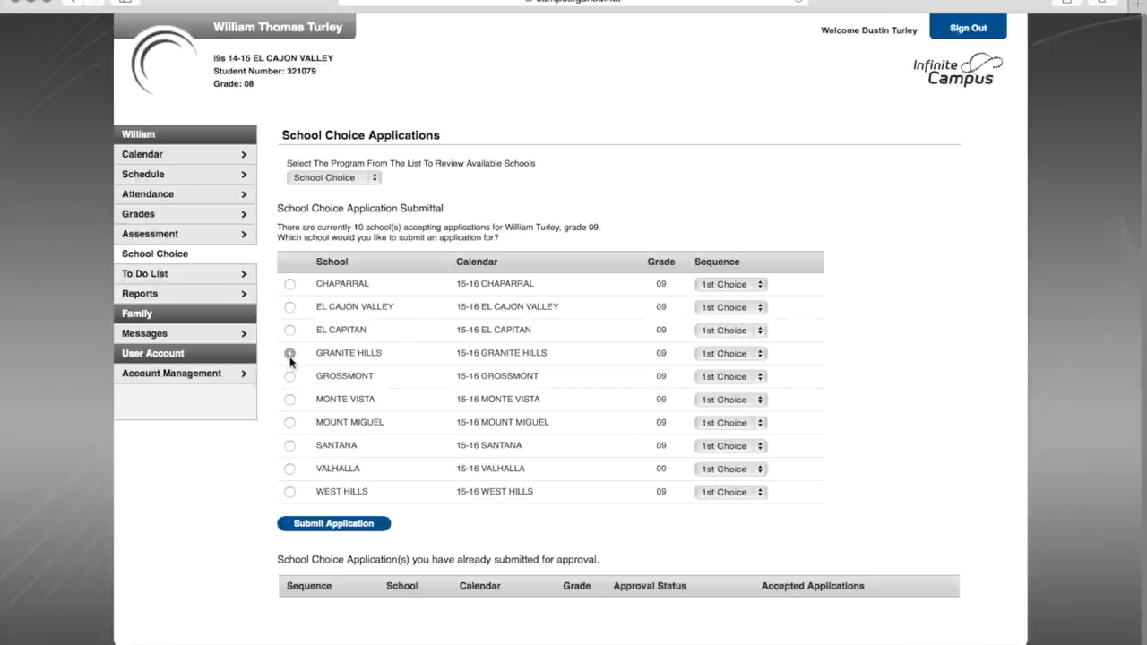
click(291, 353)
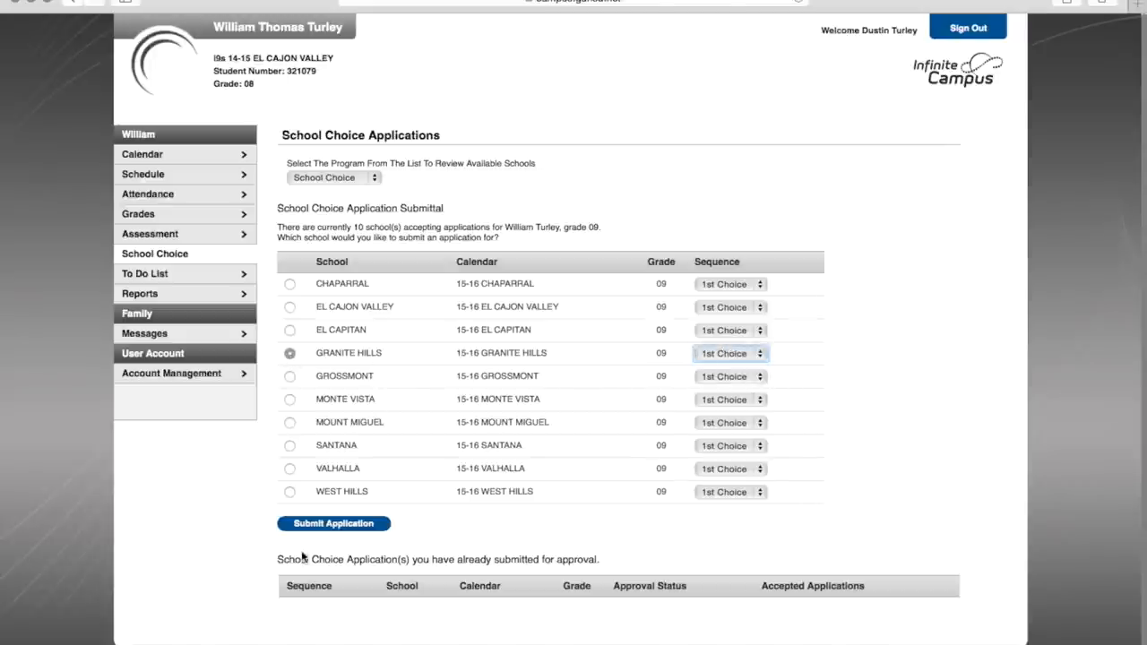
click(334, 523)
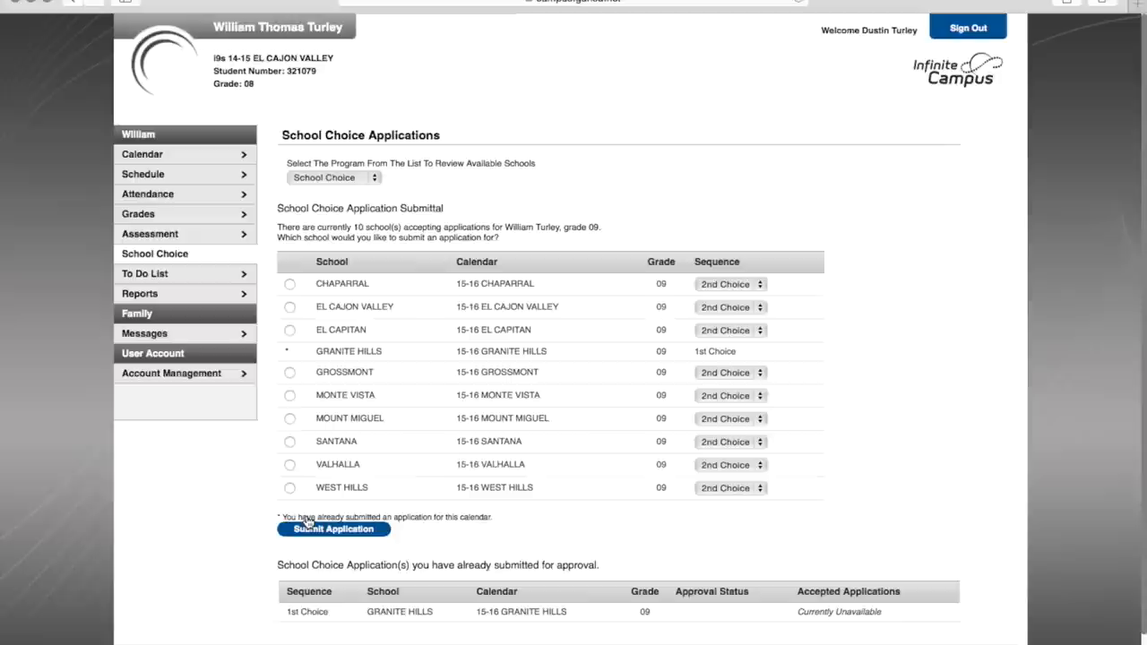
Submit an El Capitan application as 2nd choice alongside Granite Hills.
scroll(down, 3)
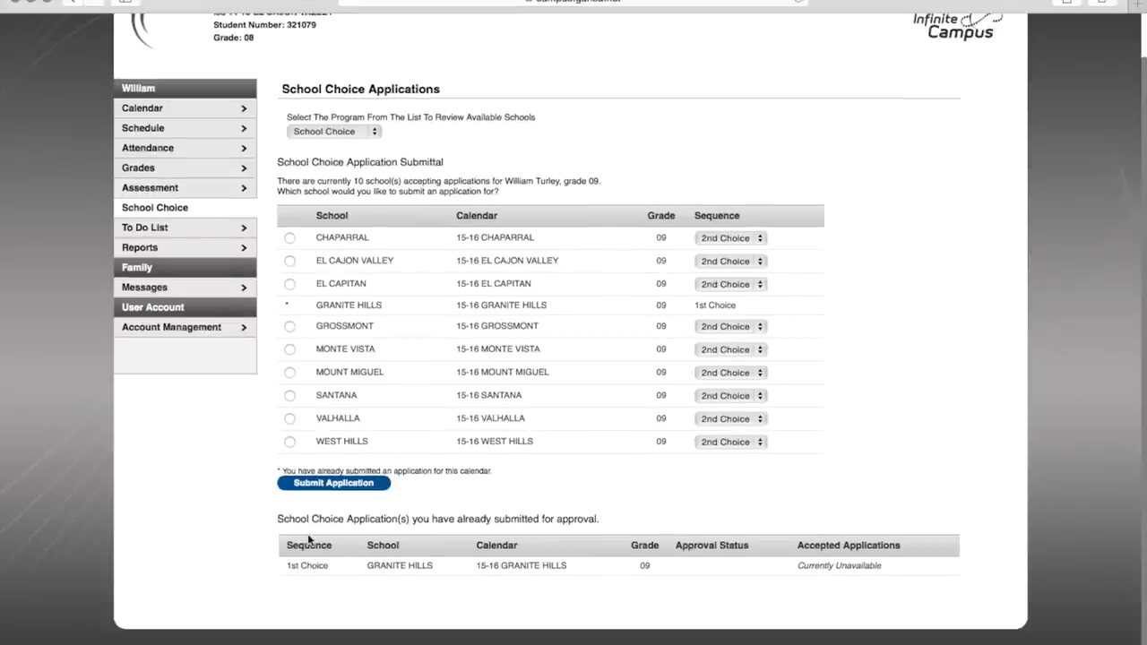
mouse_move(379, 505)
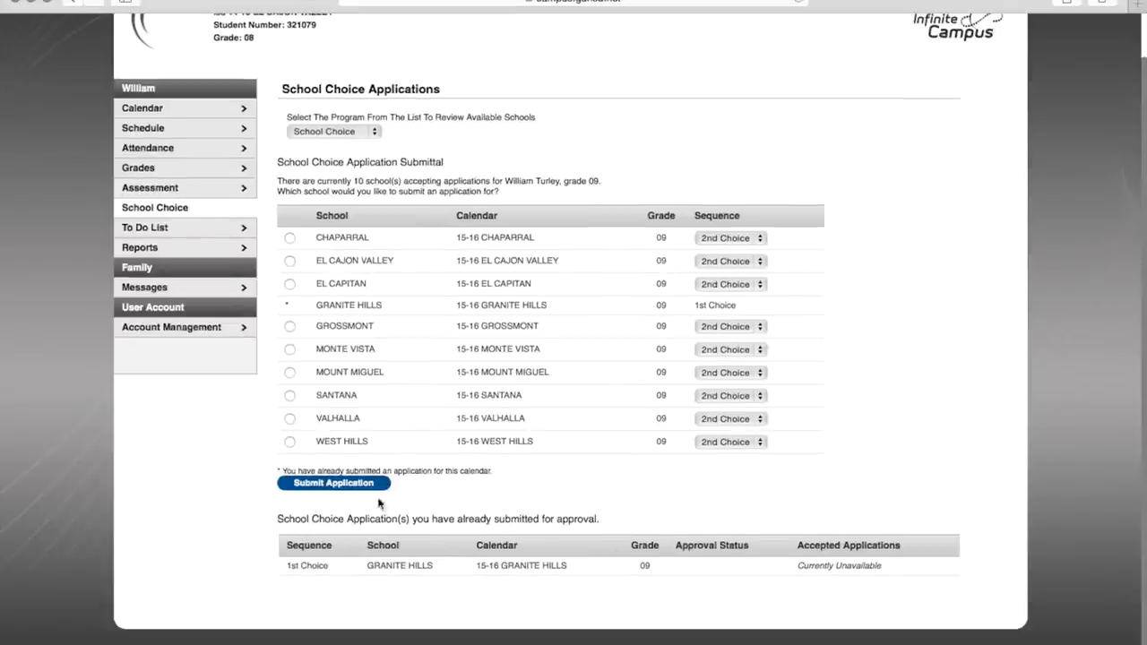
mouse_move(888, 566)
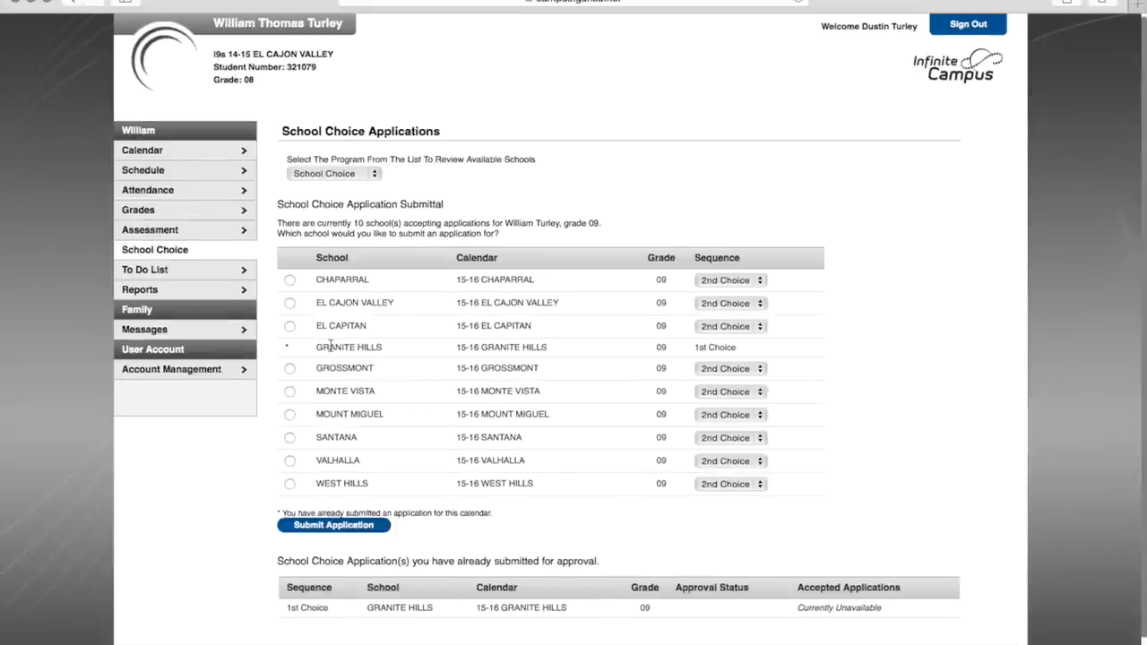
mouse_move(666, 367)
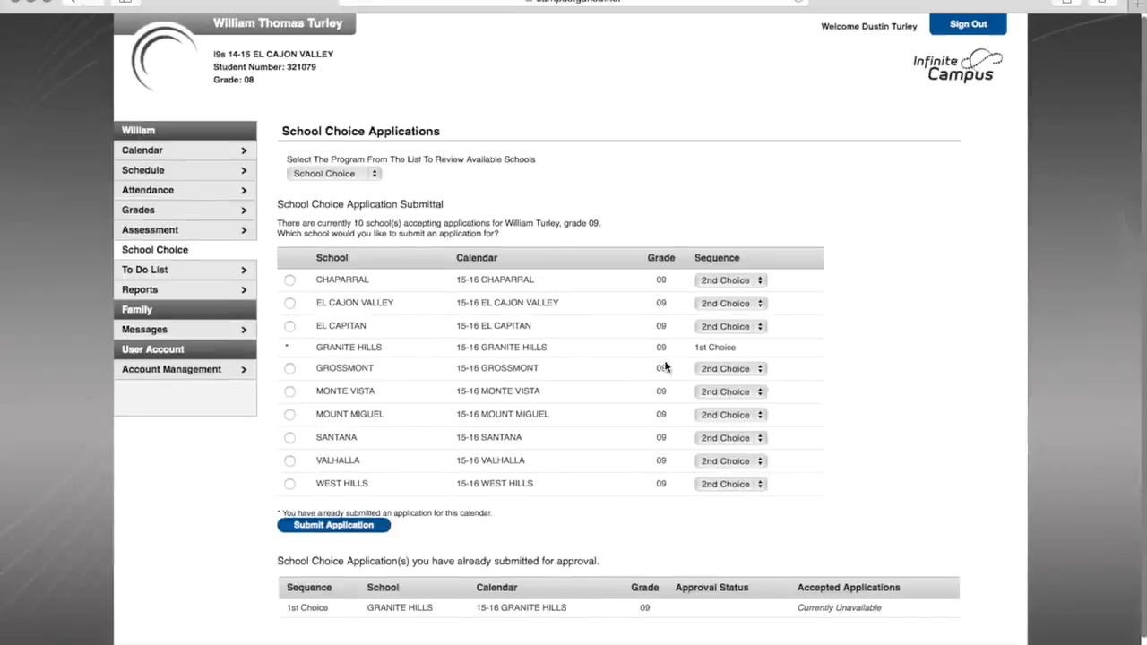
mouse_move(569, 396)
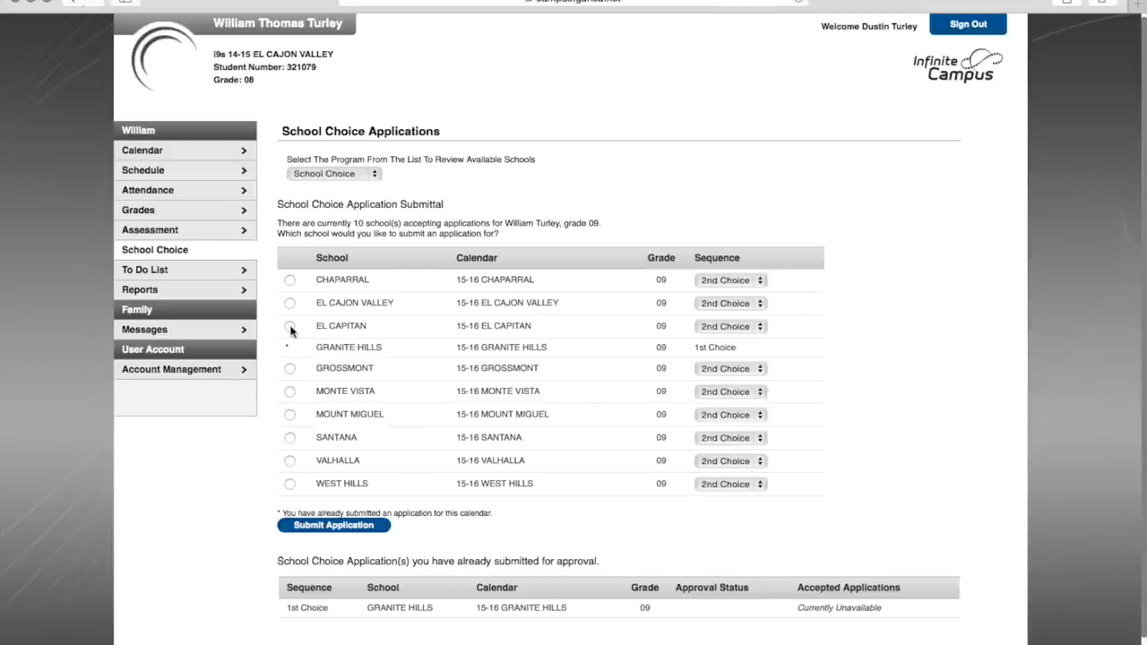
click(290, 326)
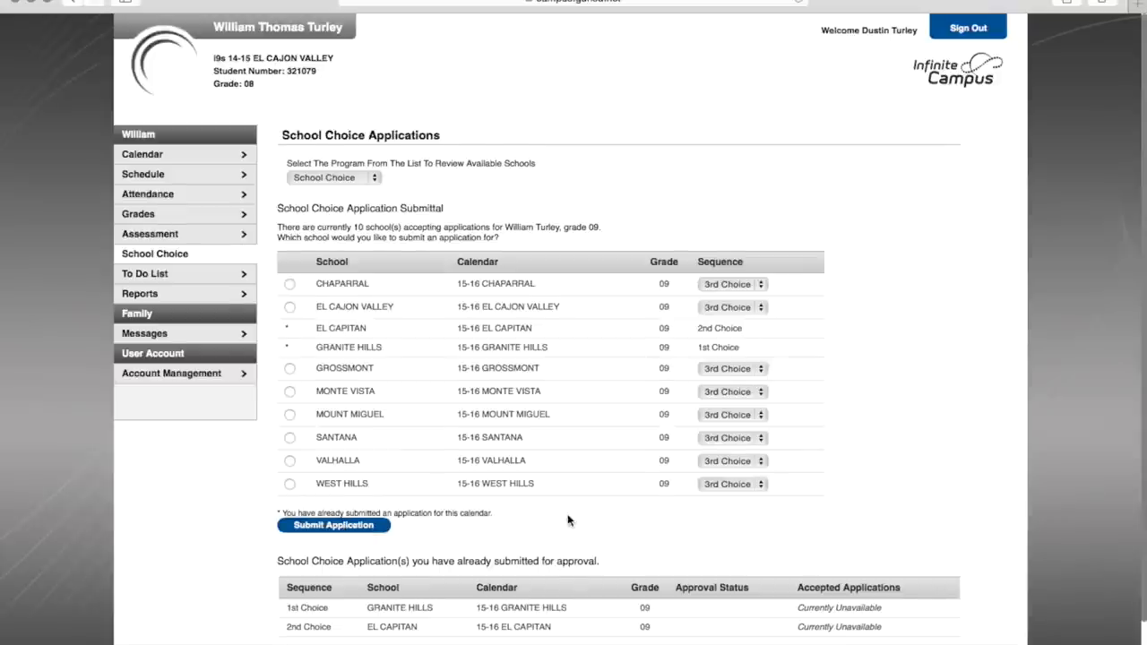
scroll(down, 3)
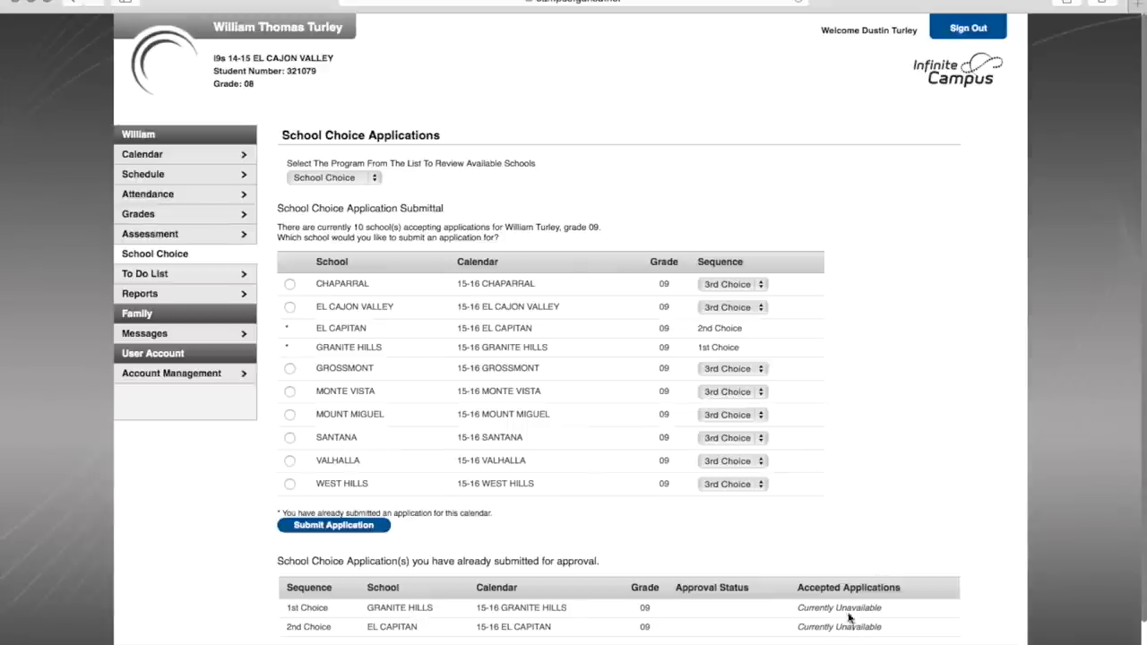
mouse_move(364, 333)
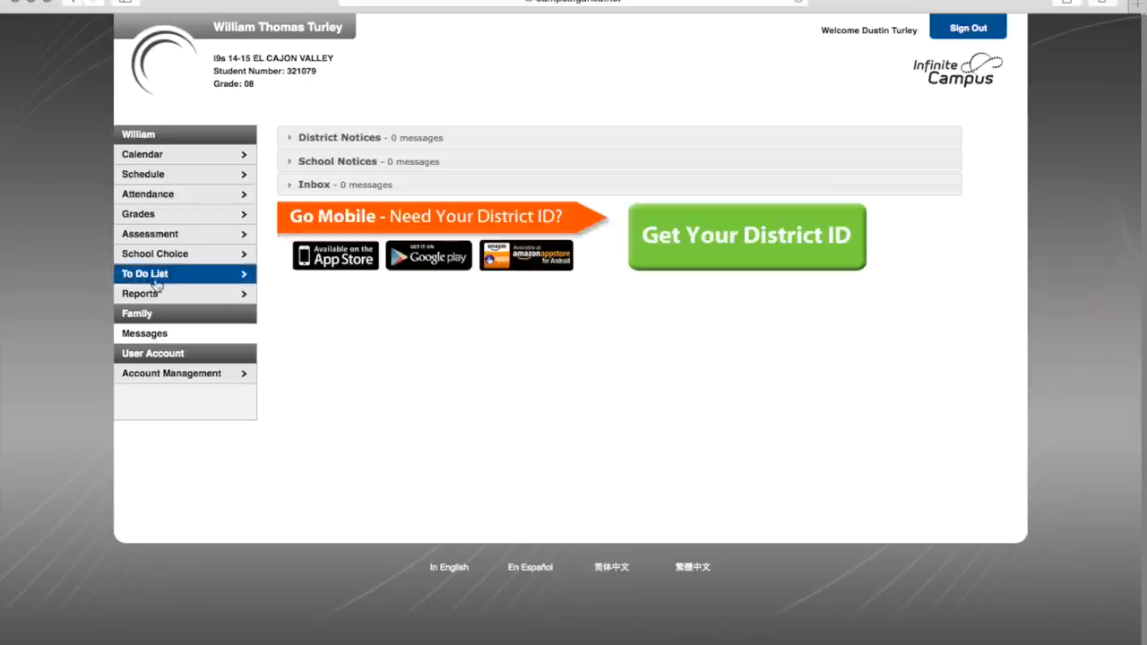
click(154, 254)
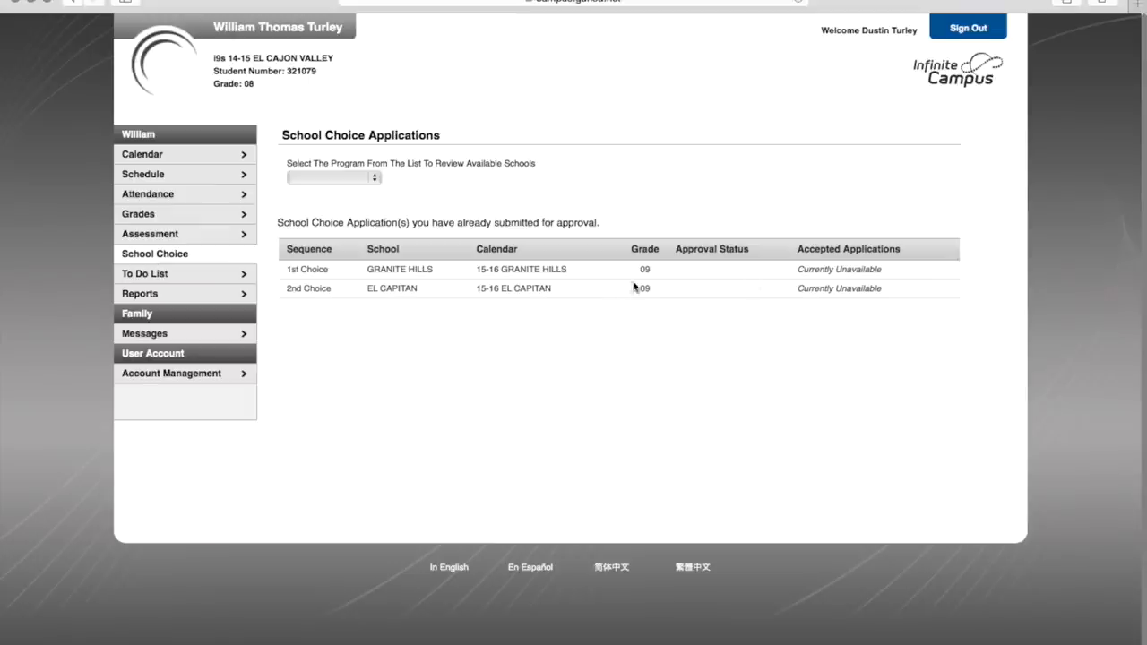
mouse_move(569, 283)
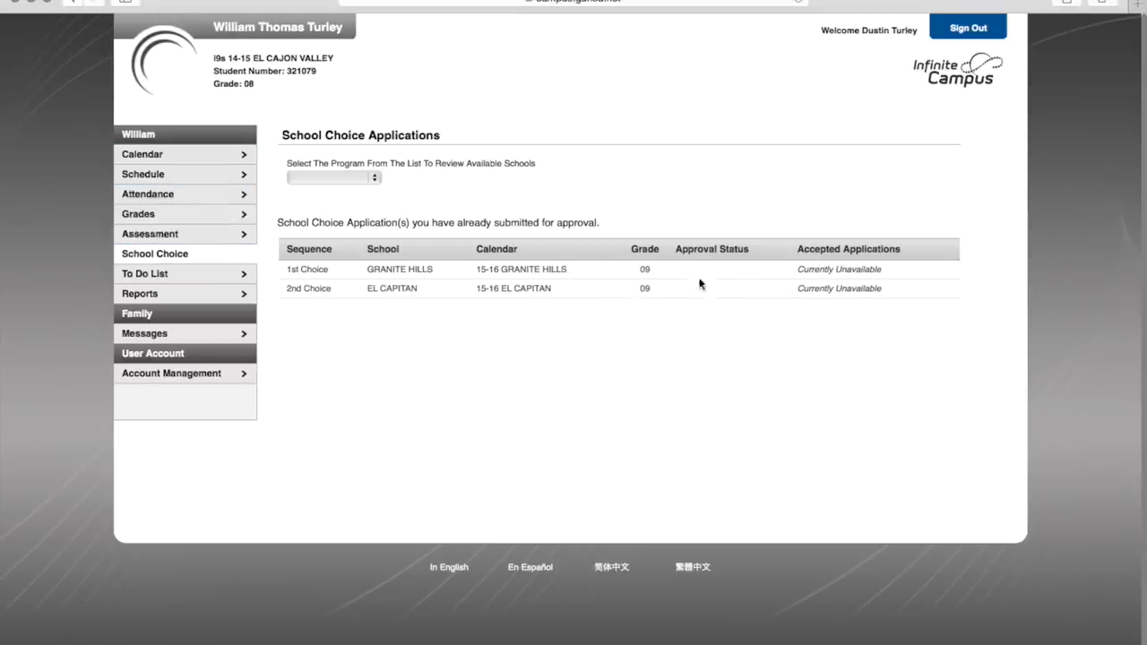
mouse_move(491, 387)
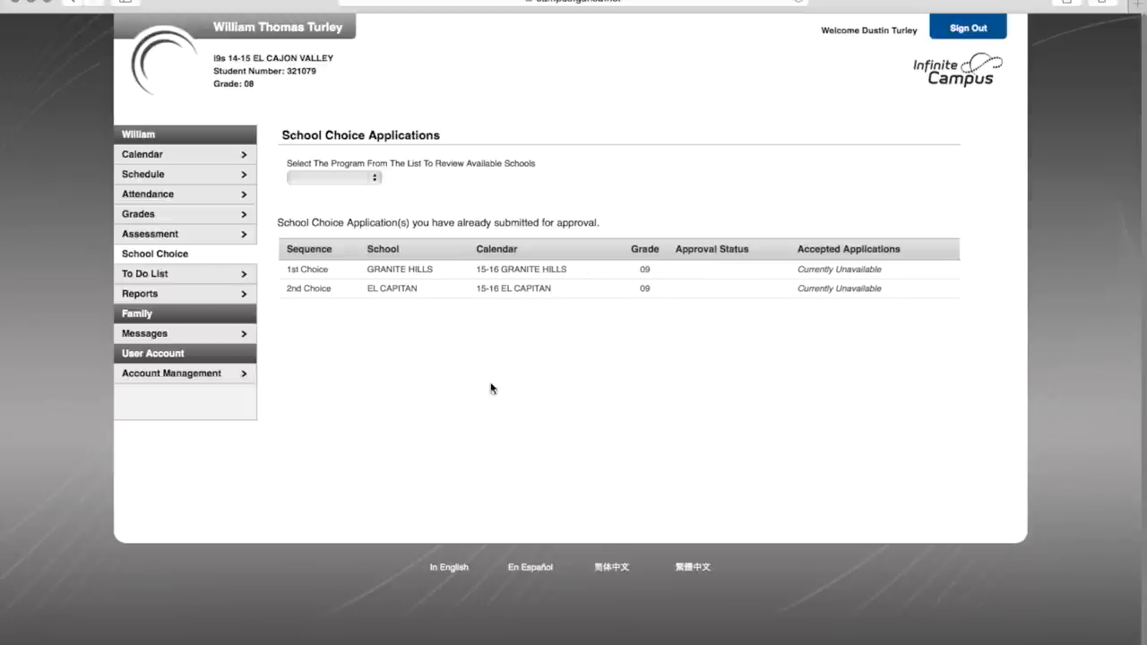
mouse_move(791, 354)
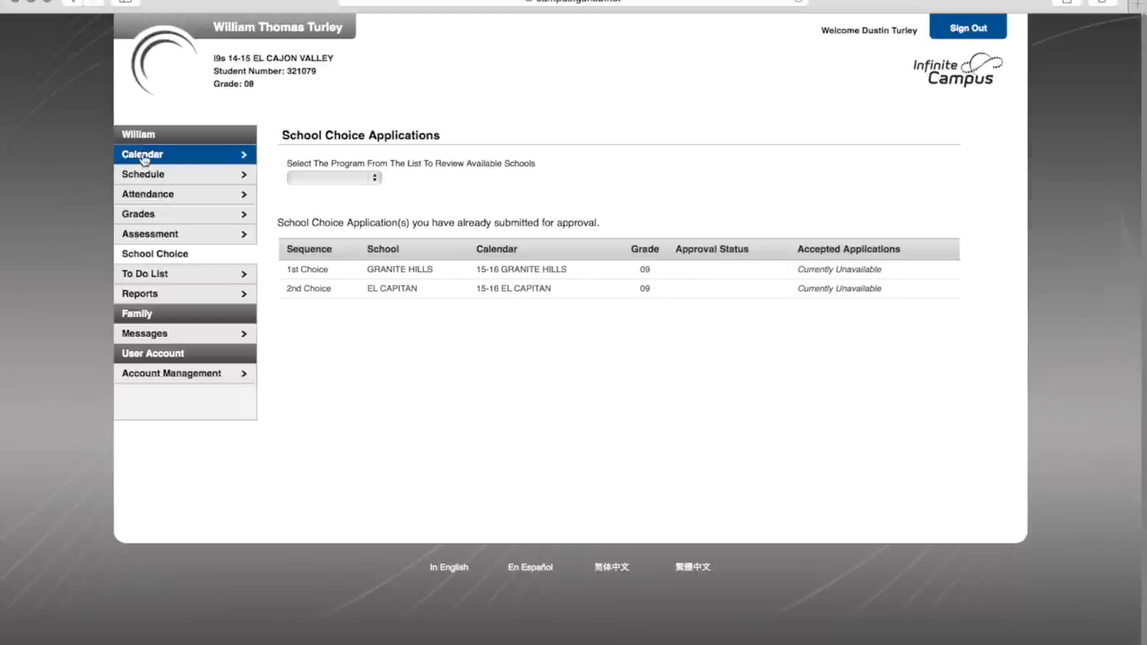
mouse_move(523, 401)
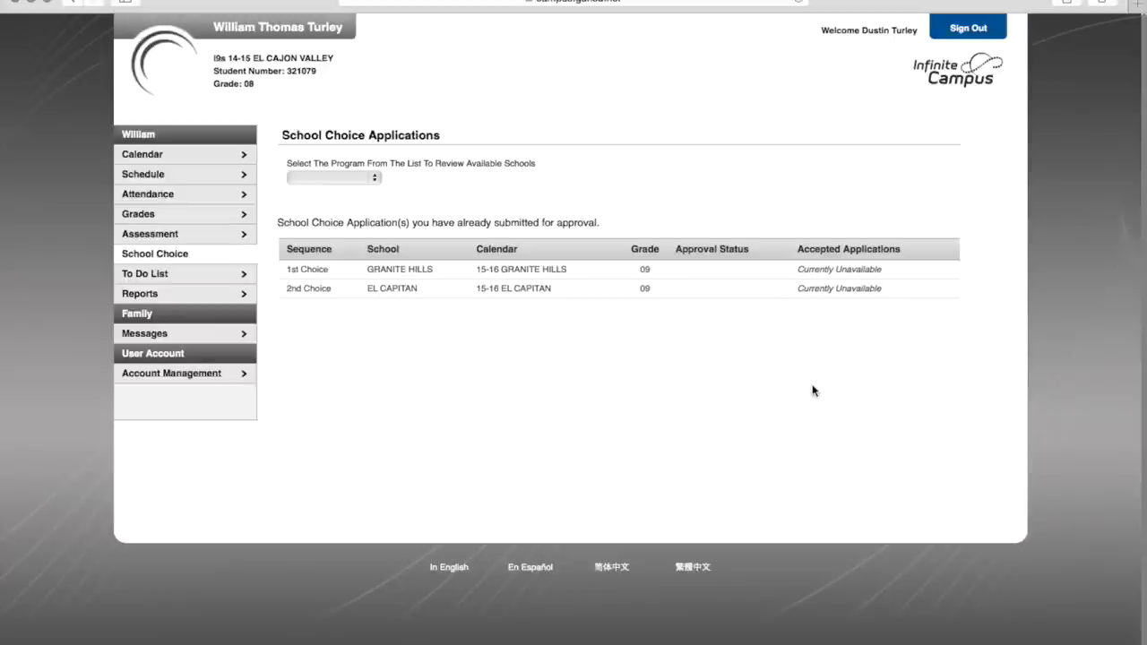
mouse_move(706, 58)
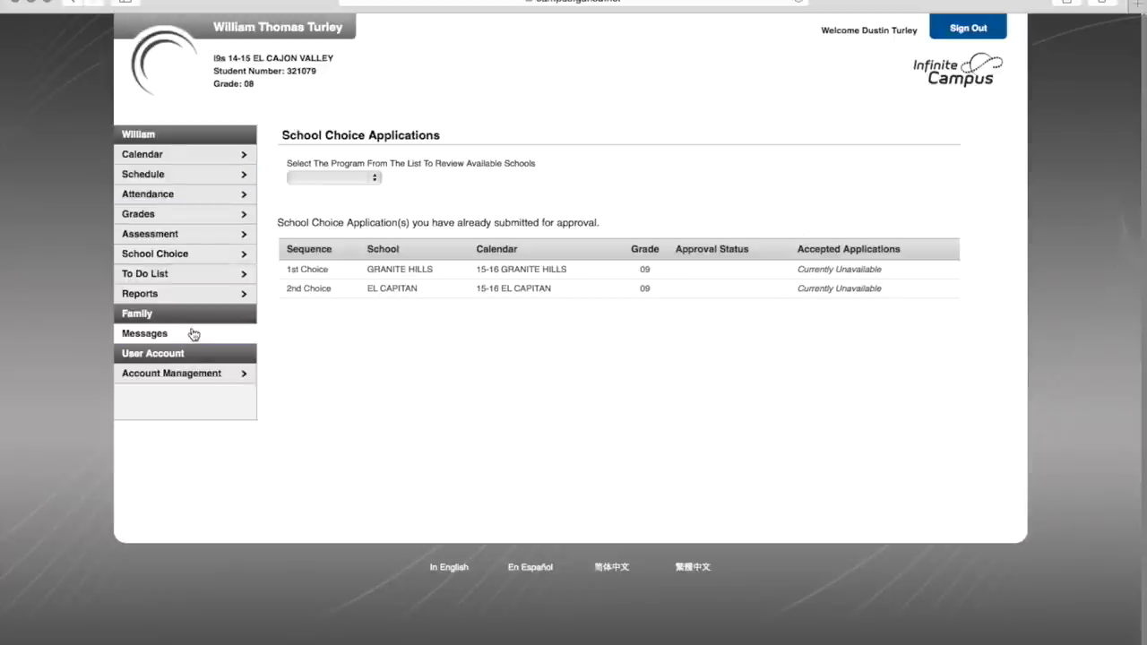
click(143, 333)
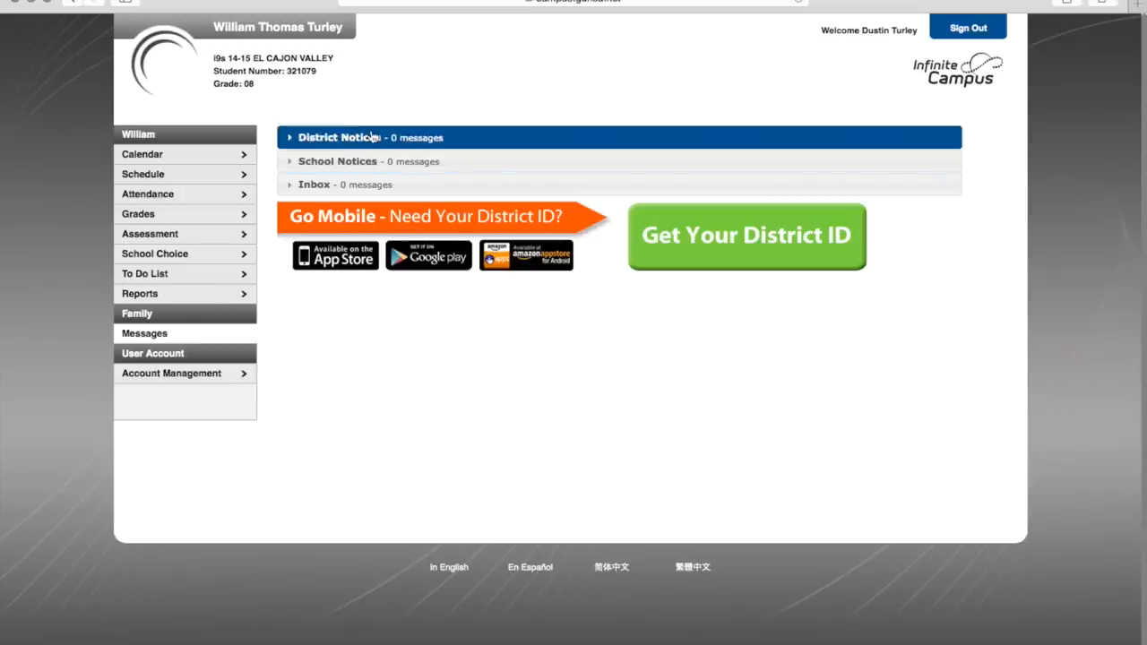
mouse_move(473, 143)
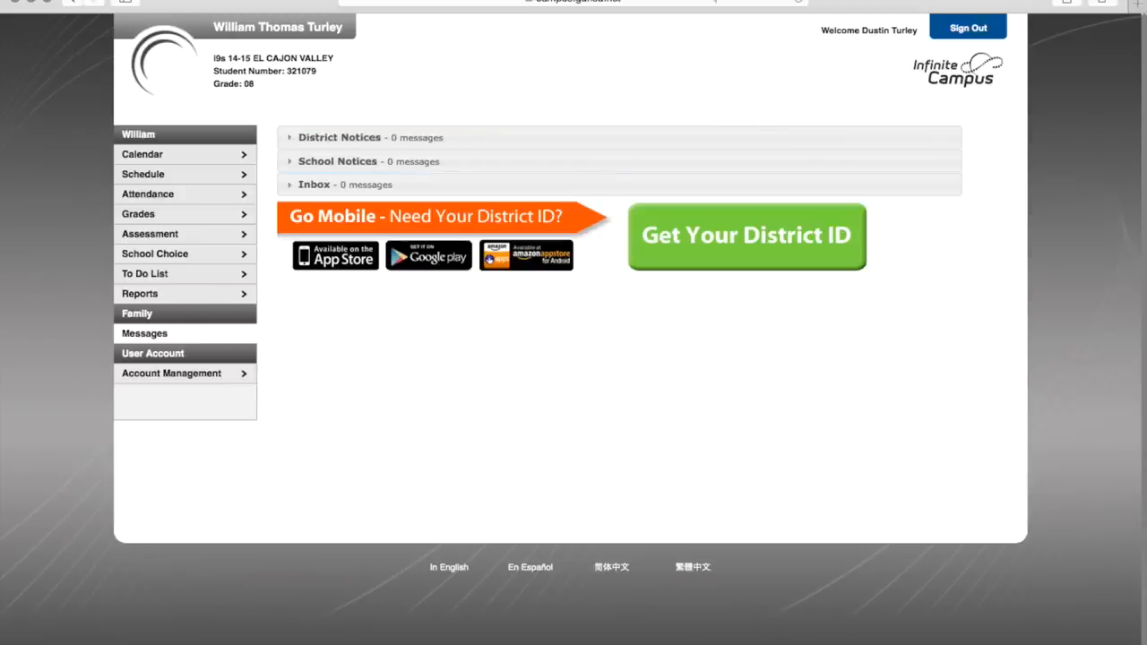
Accept the approved Granite Hills application and view the January 2015 calendar.
click(154, 254)
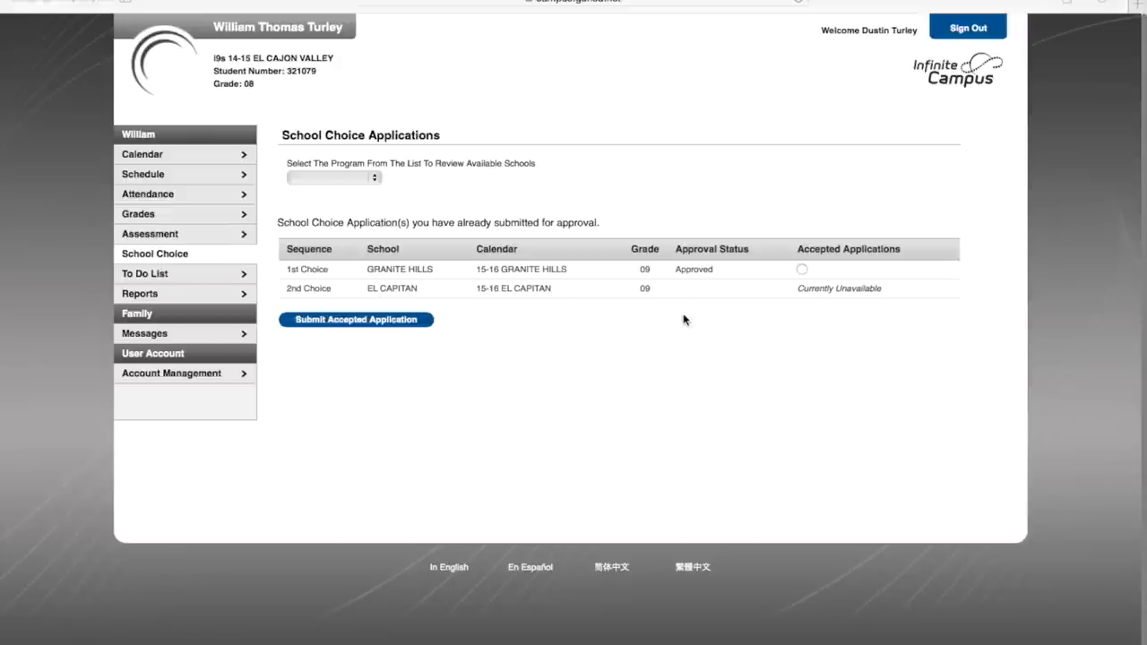
mouse_move(627, 194)
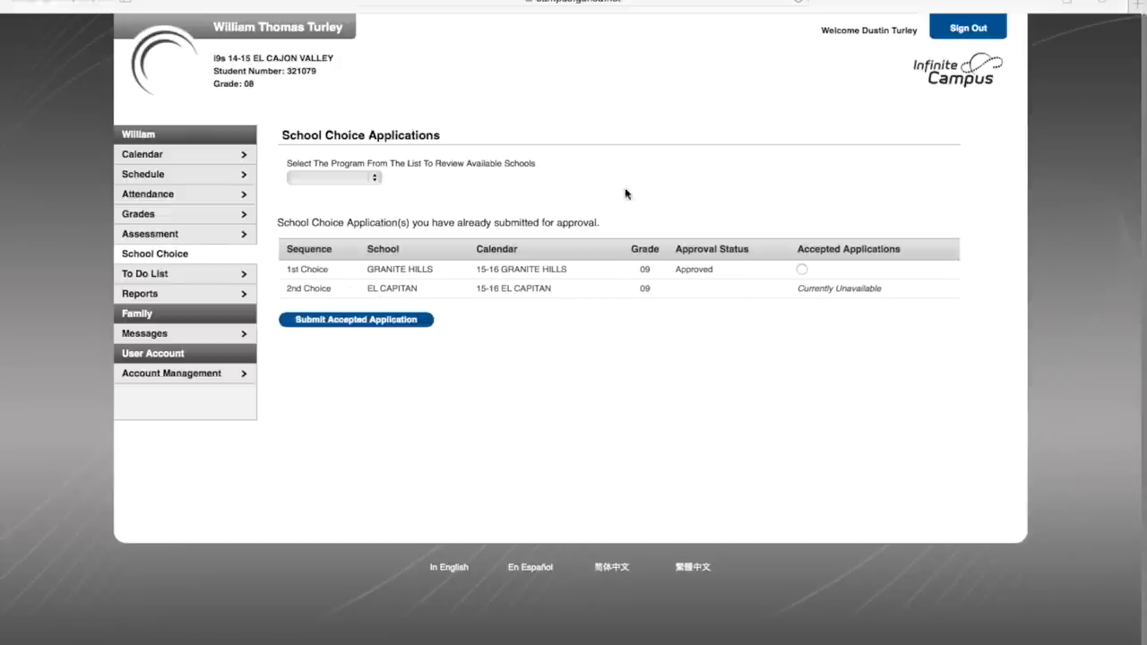
mouse_move(695, 294)
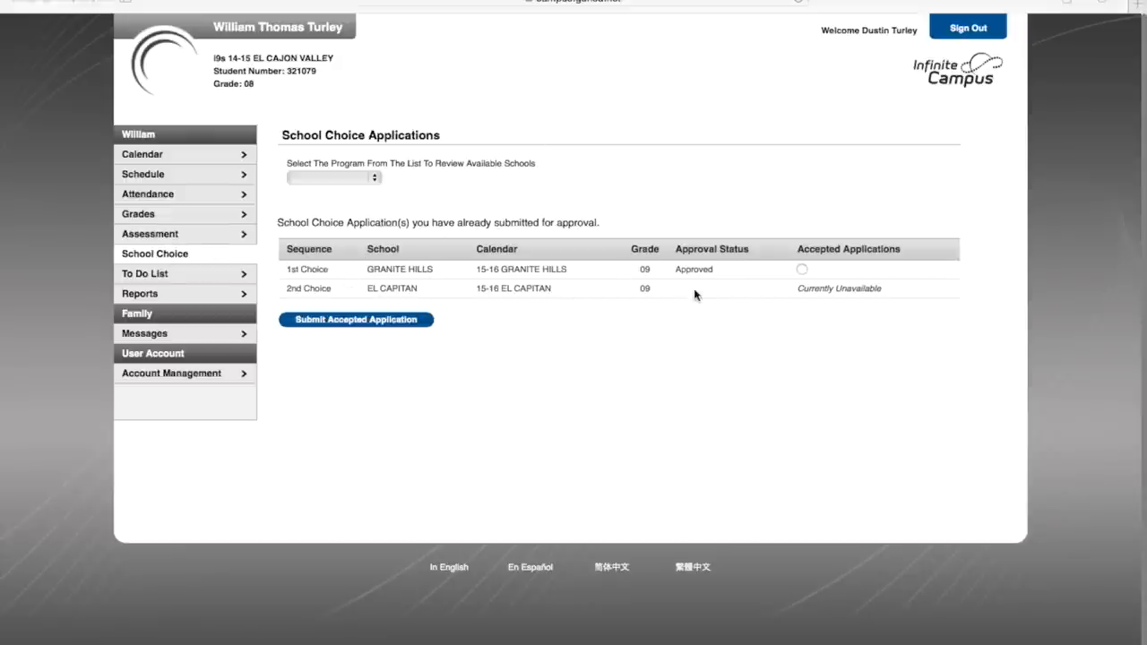
mouse_move(667, 269)
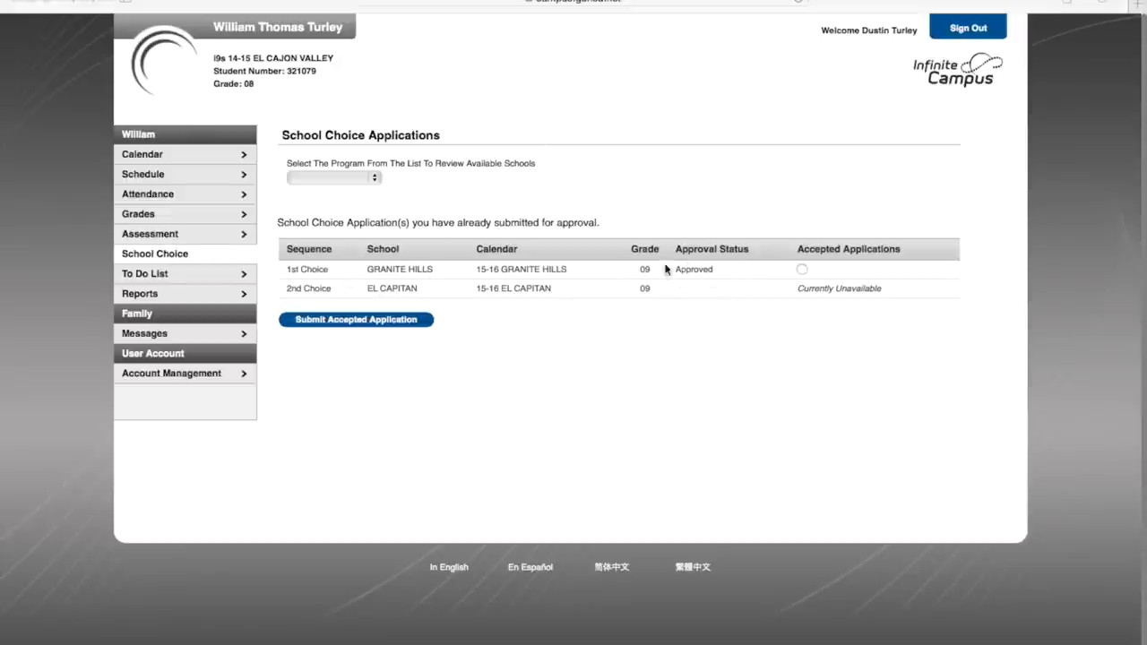
mouse_move(771, 301)
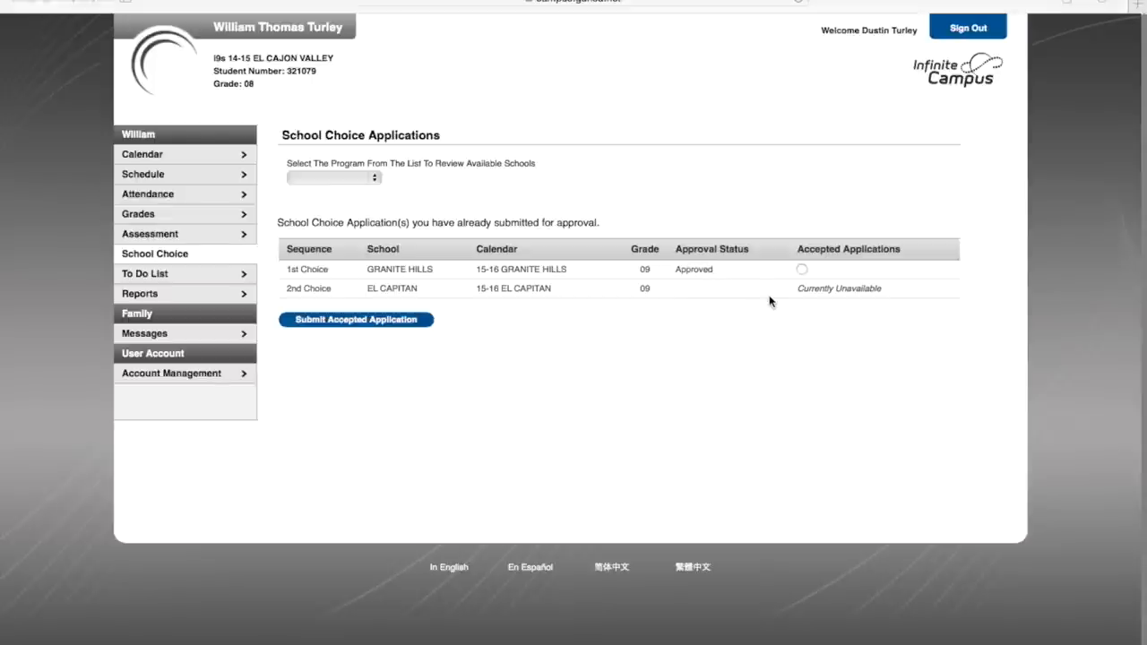
mouse_move(236, 72)
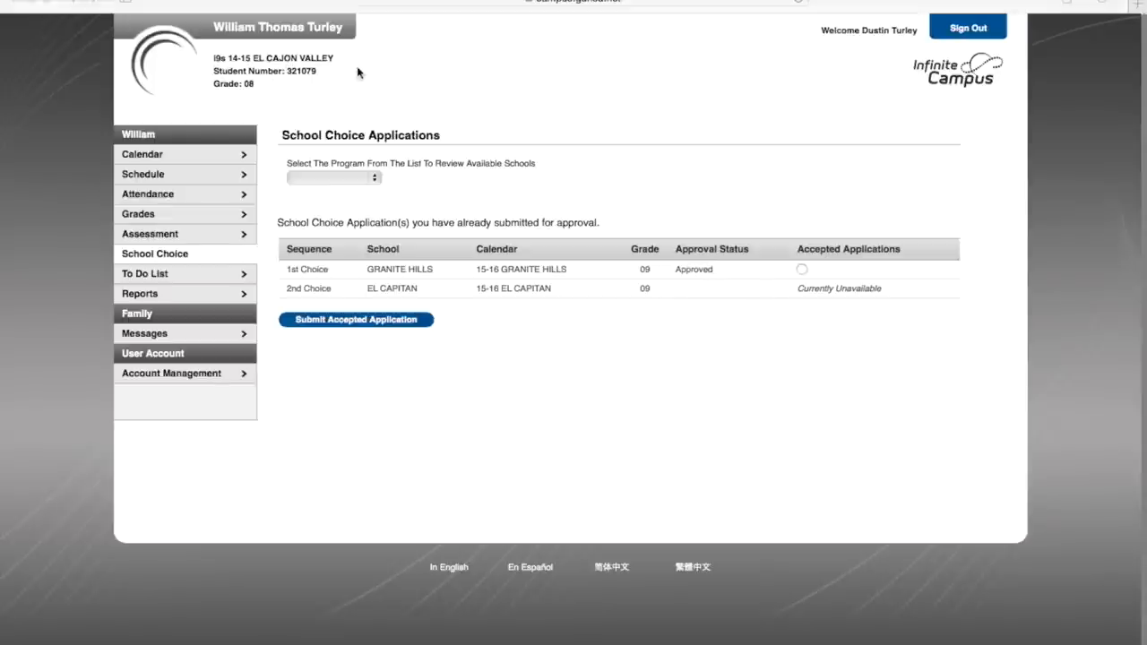
mouse_move(685, 294)
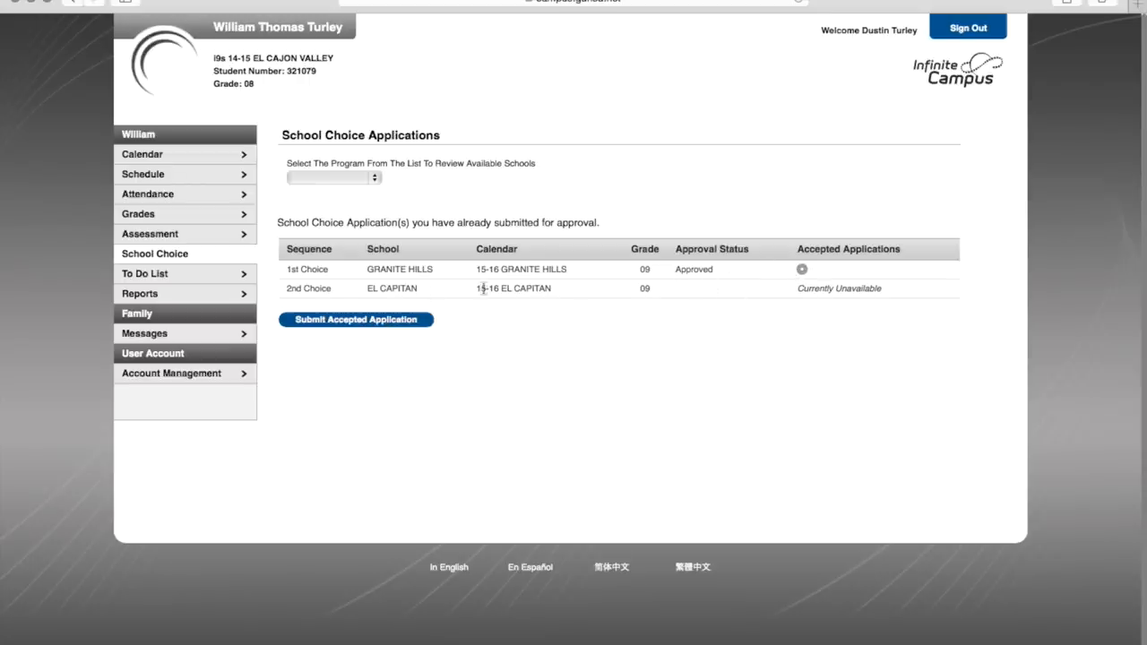
mouse_move(150, 157)
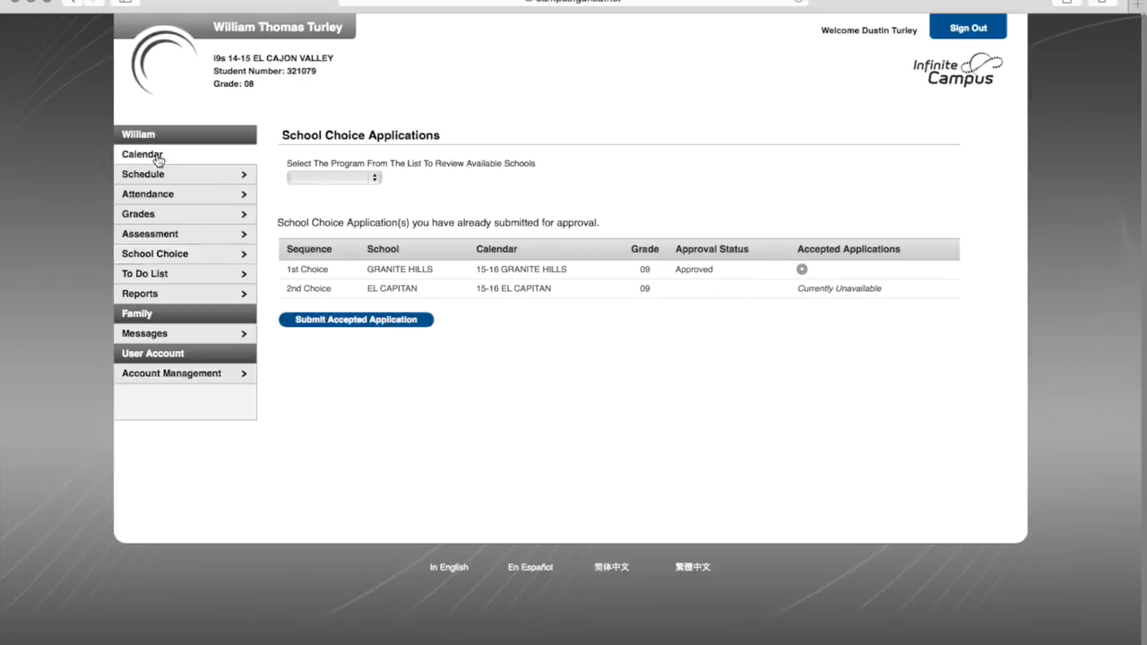
click(142, 154)
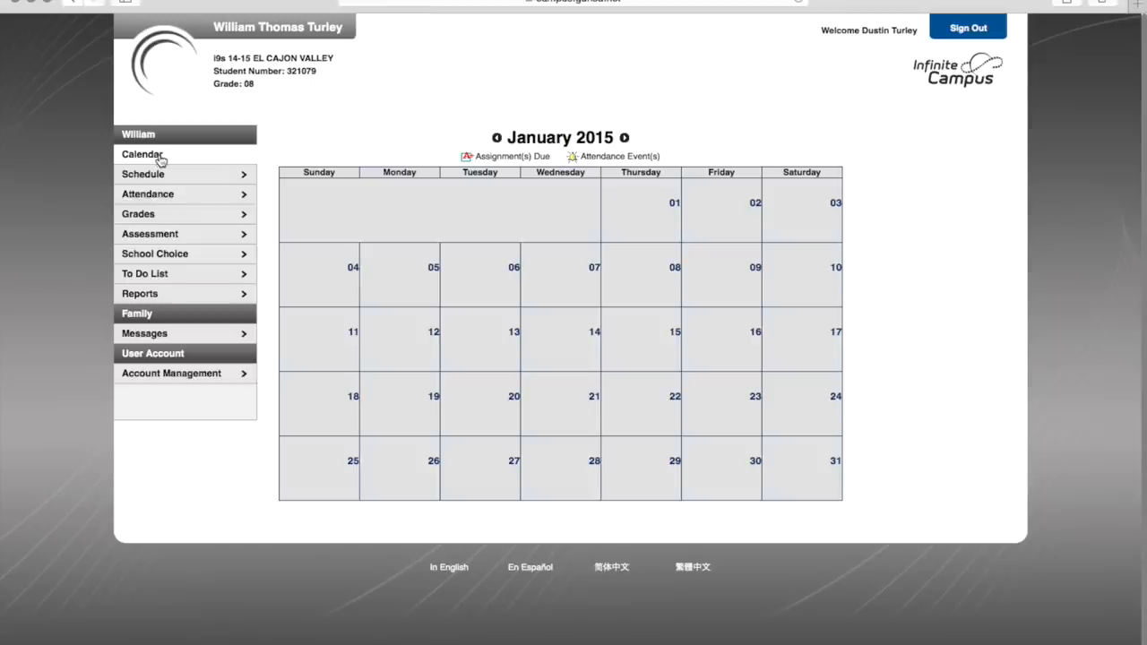
mouse_move(308, 57)
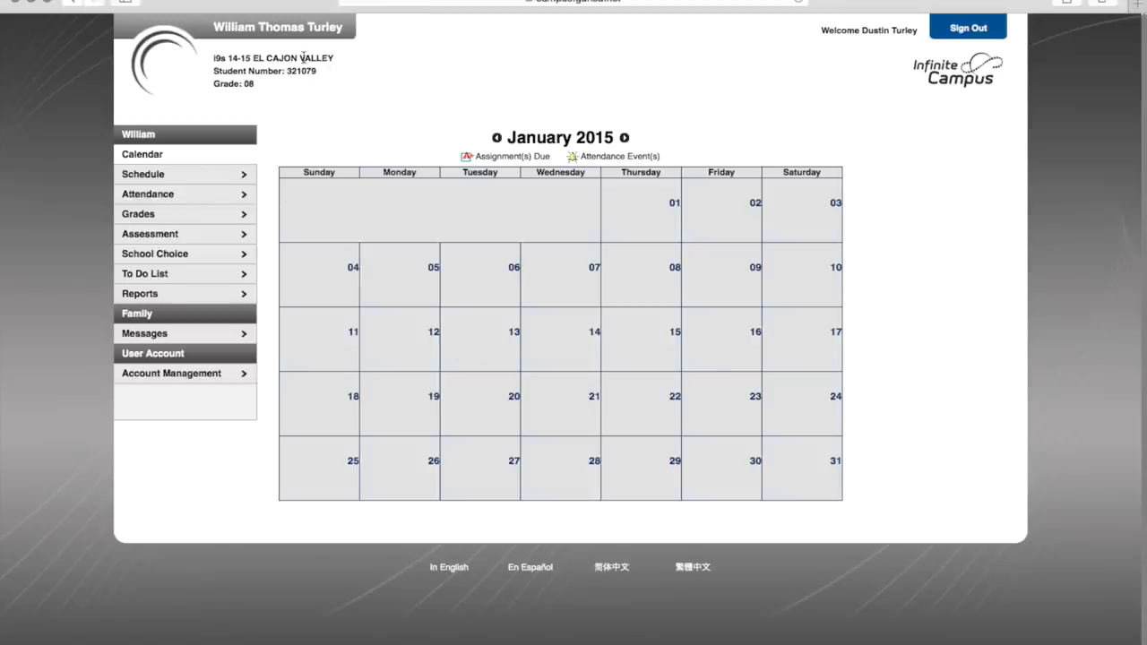
mouse_move(686, 337)
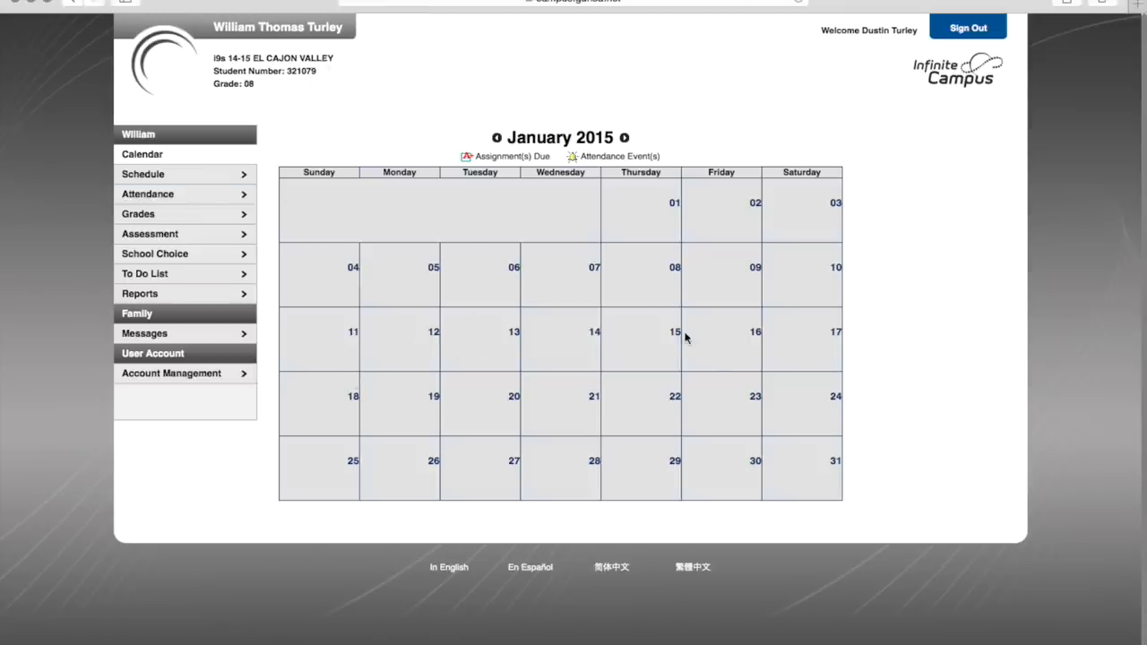